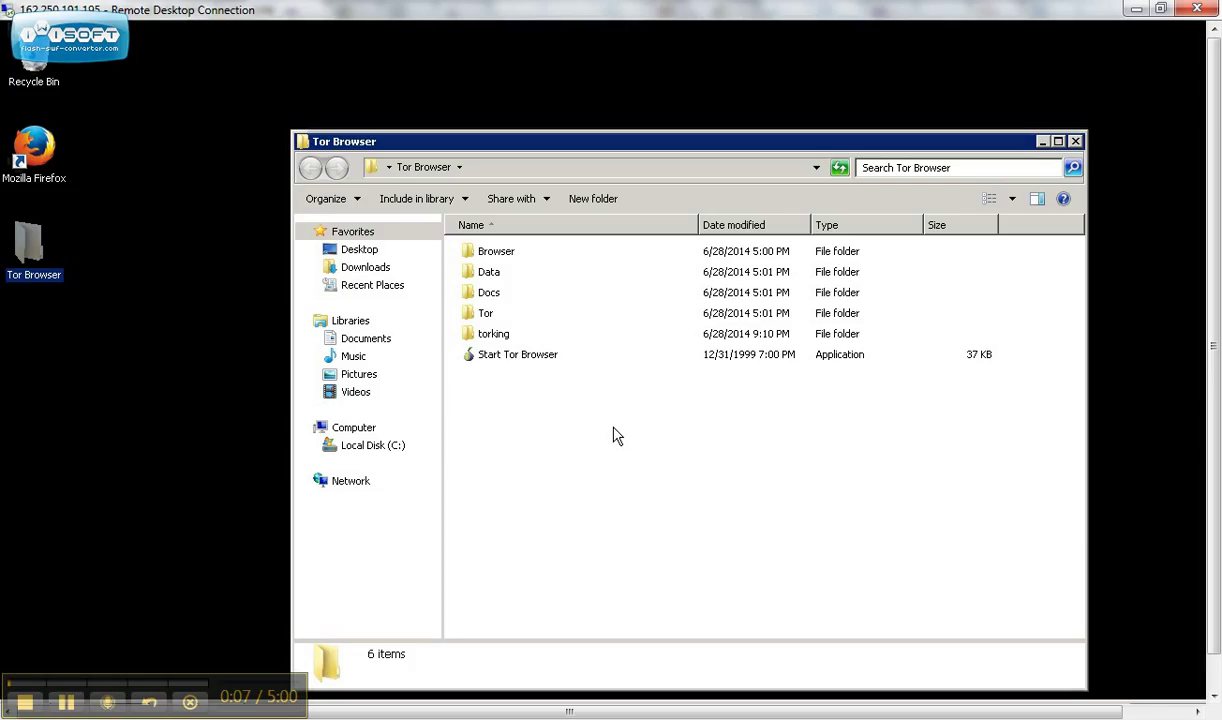
mouse_move(617, 330)
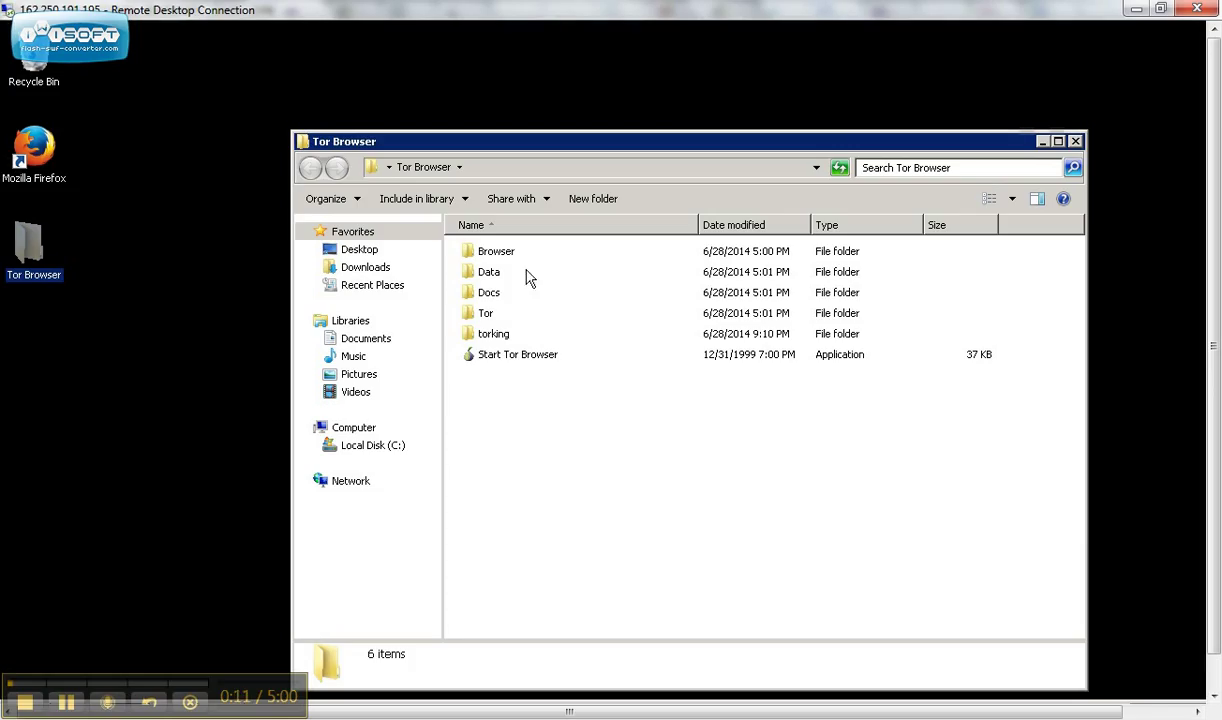
mouse_move(503, 271)
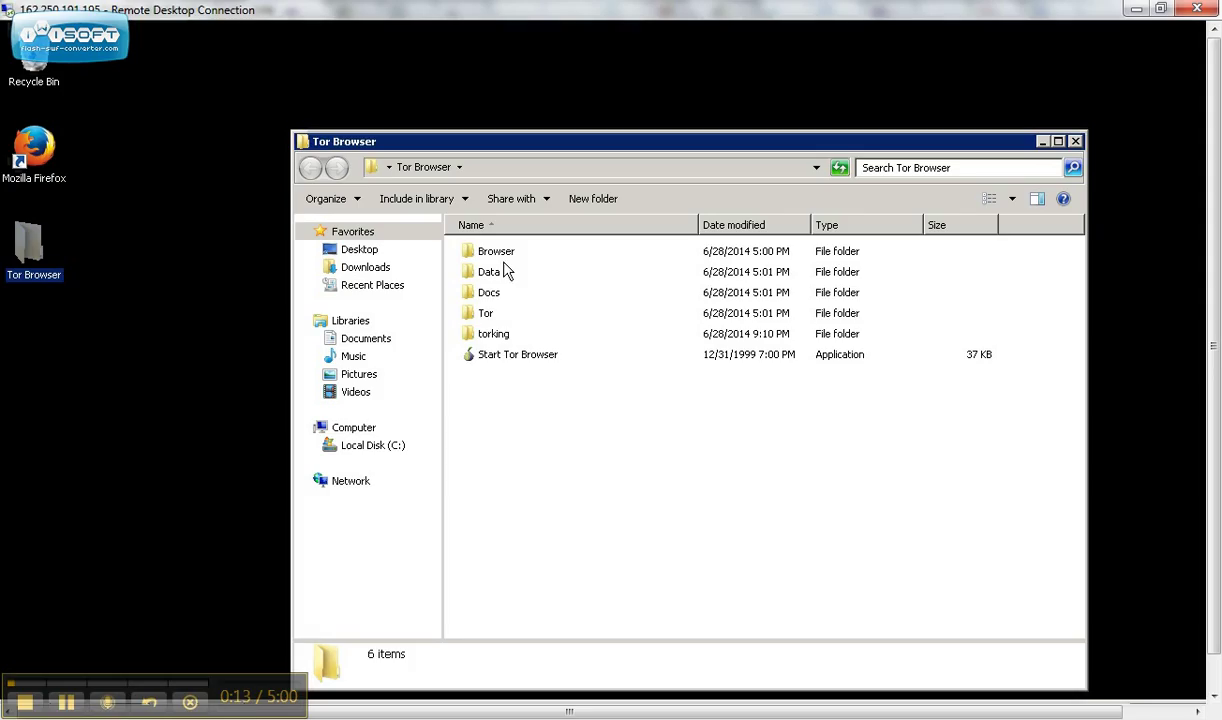
mouse_move(511, 305)
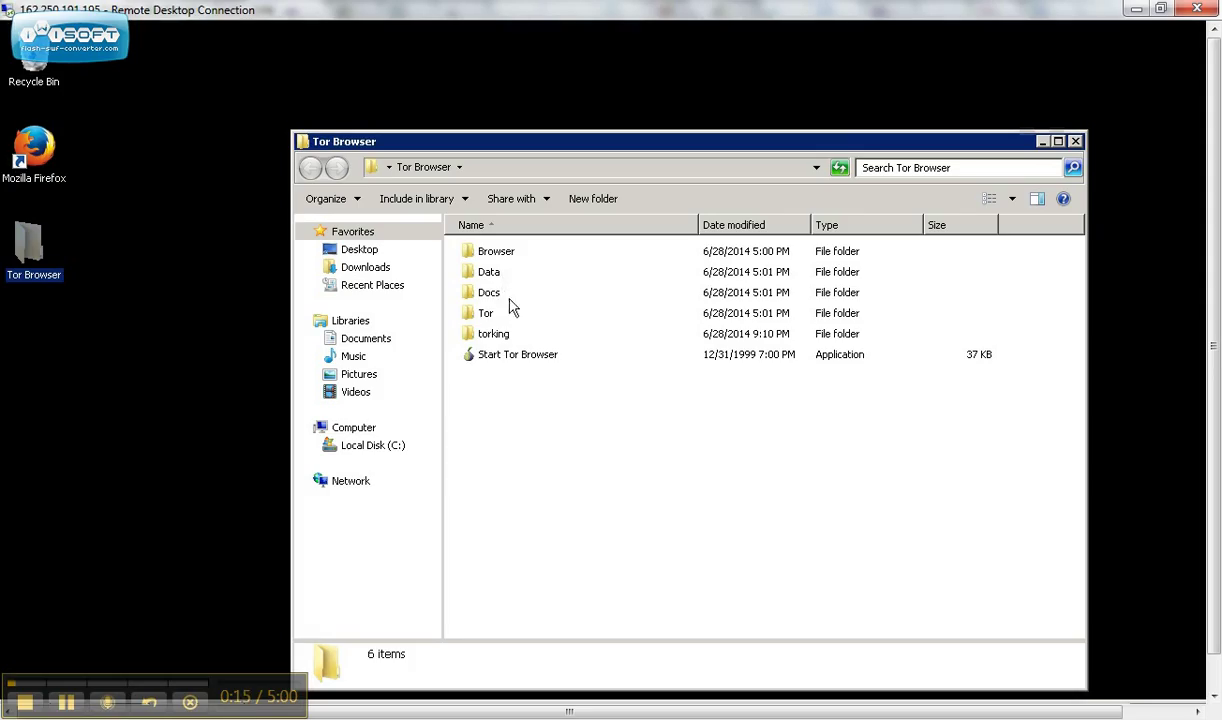
mouse_move(500, 340)
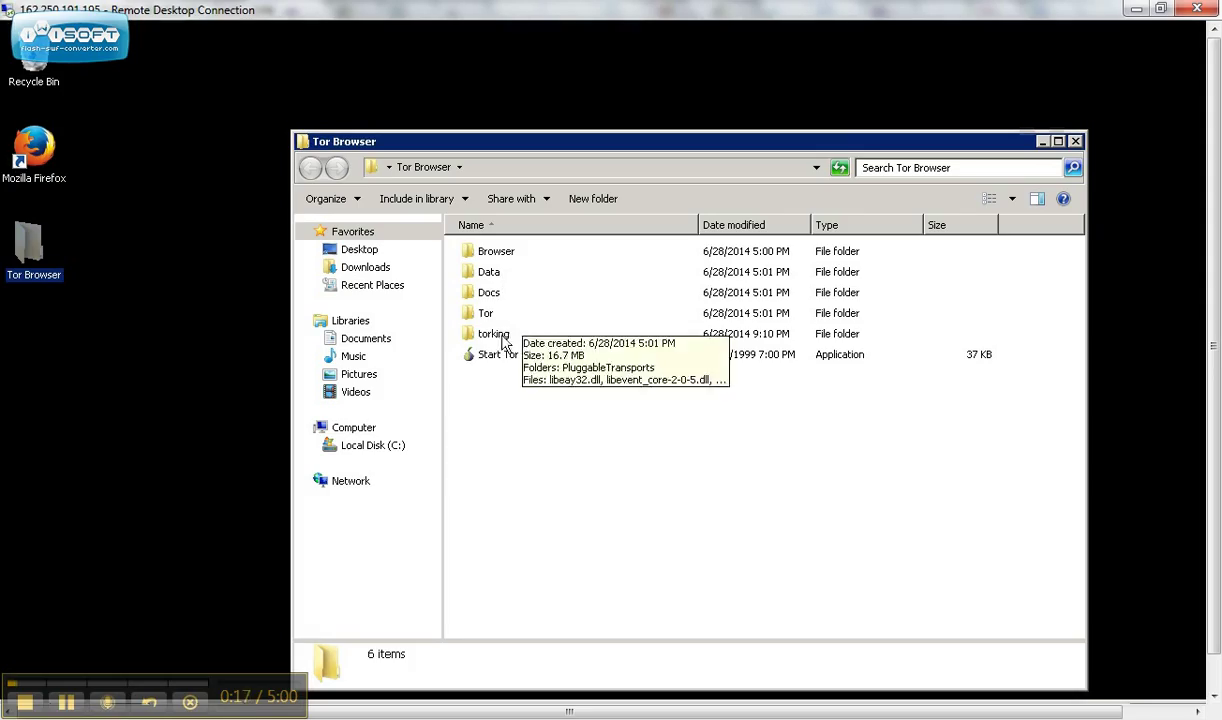
mouse_move(558, 323)
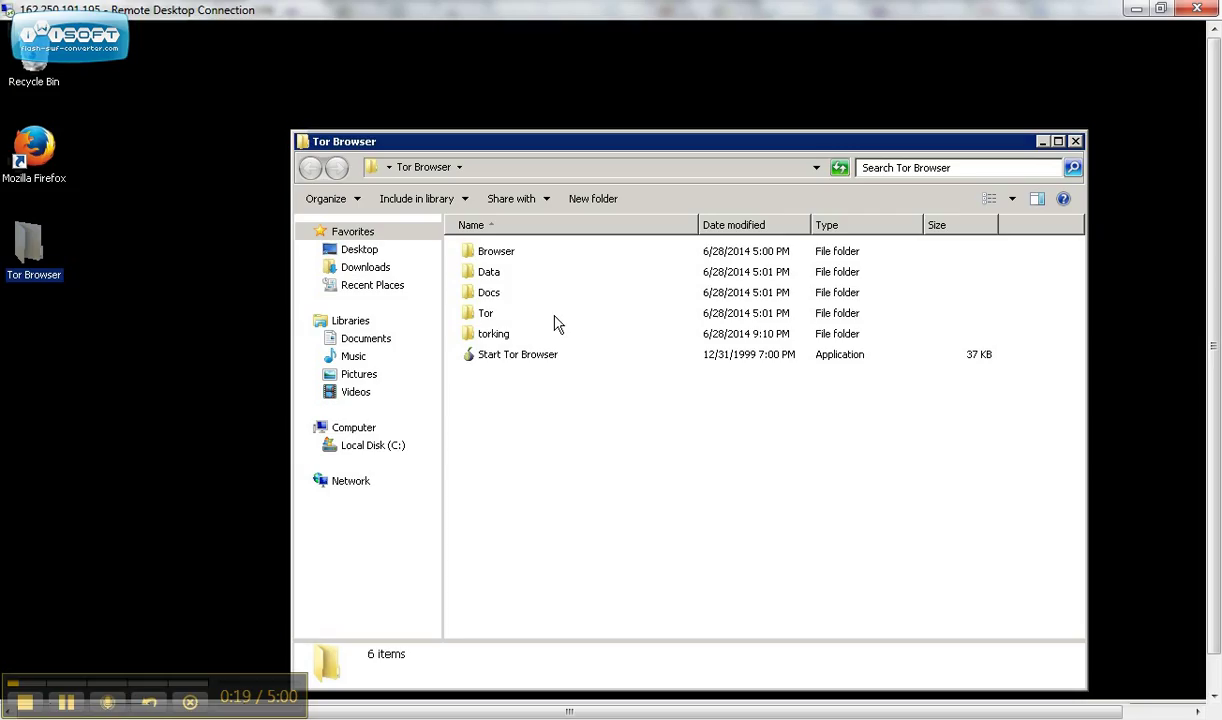
mouse_move(493, 333)
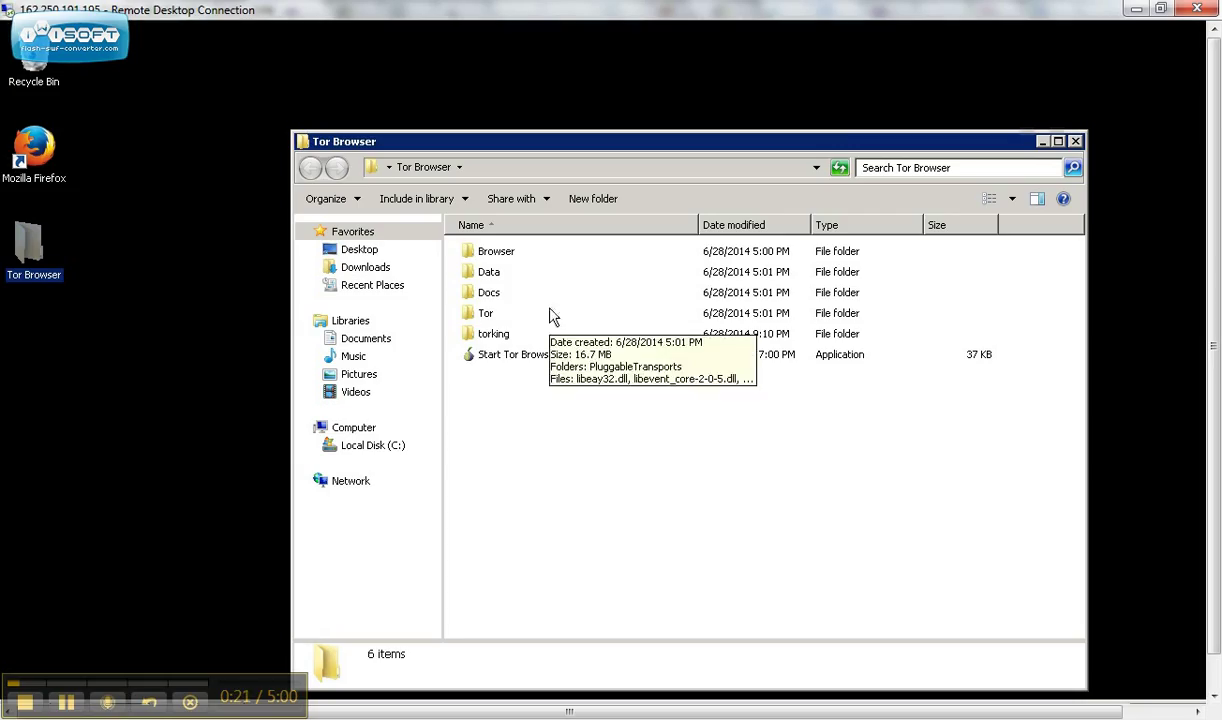
mouse_move(578, 222)
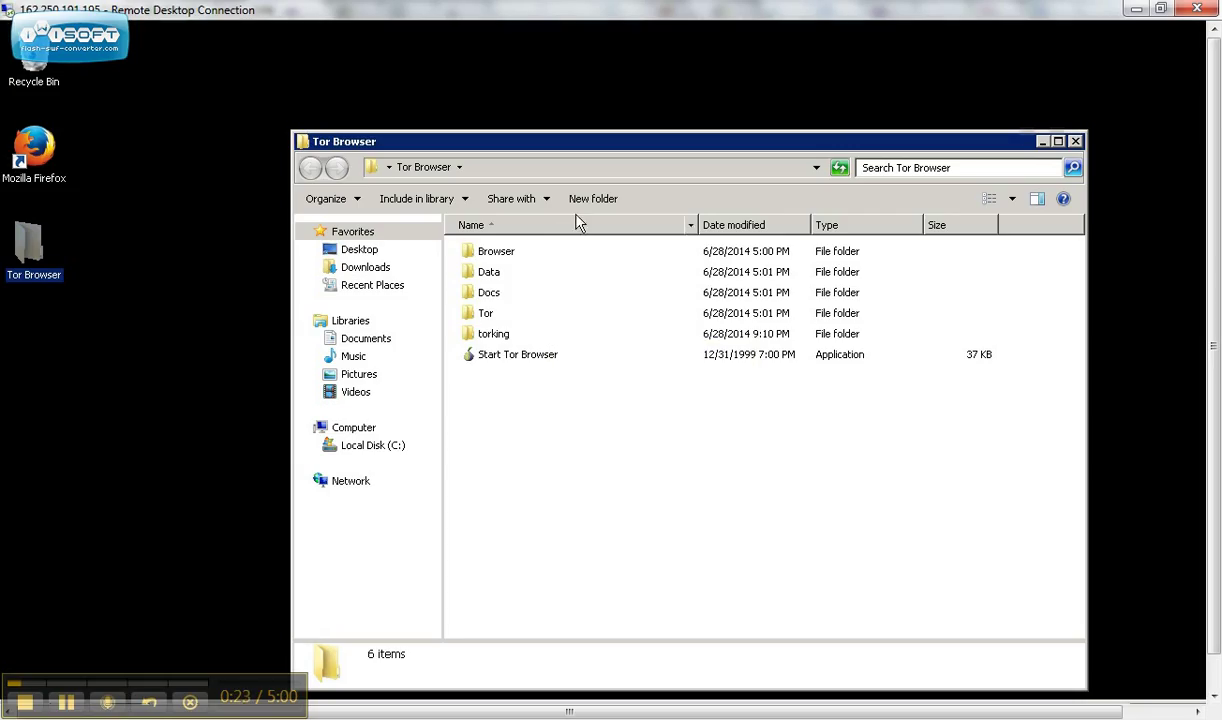
mouse_move(560, 278)
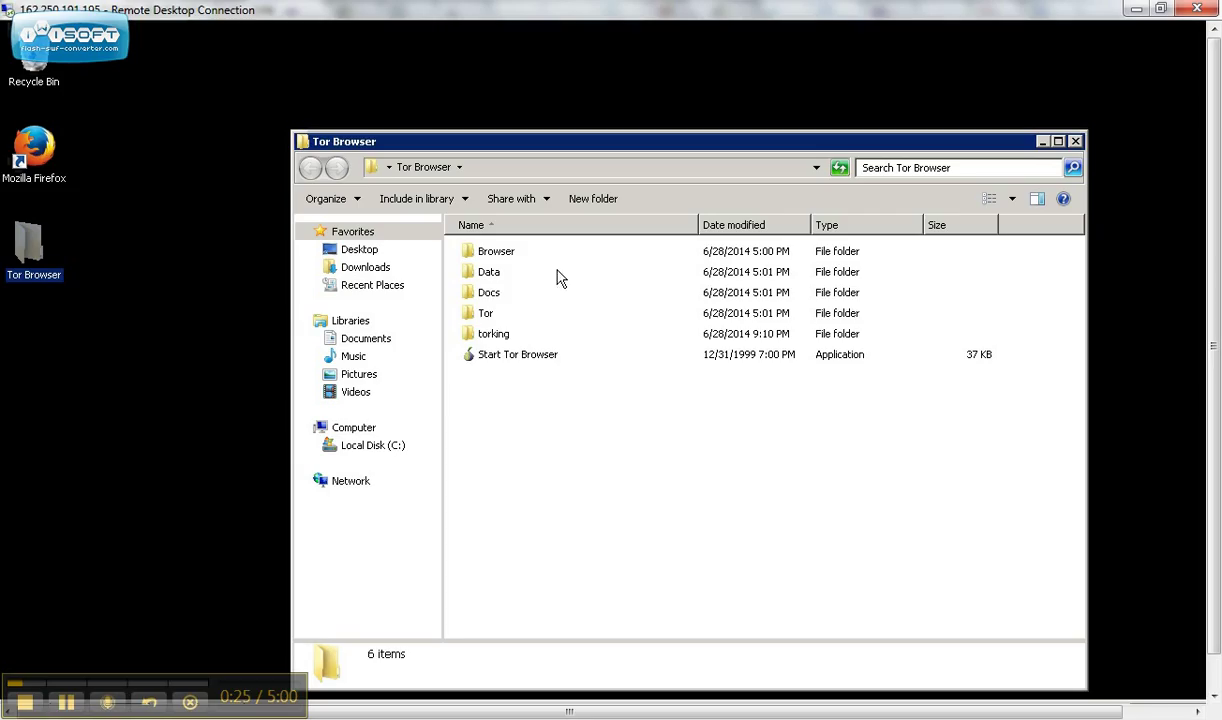
mouse_move(512, 341)
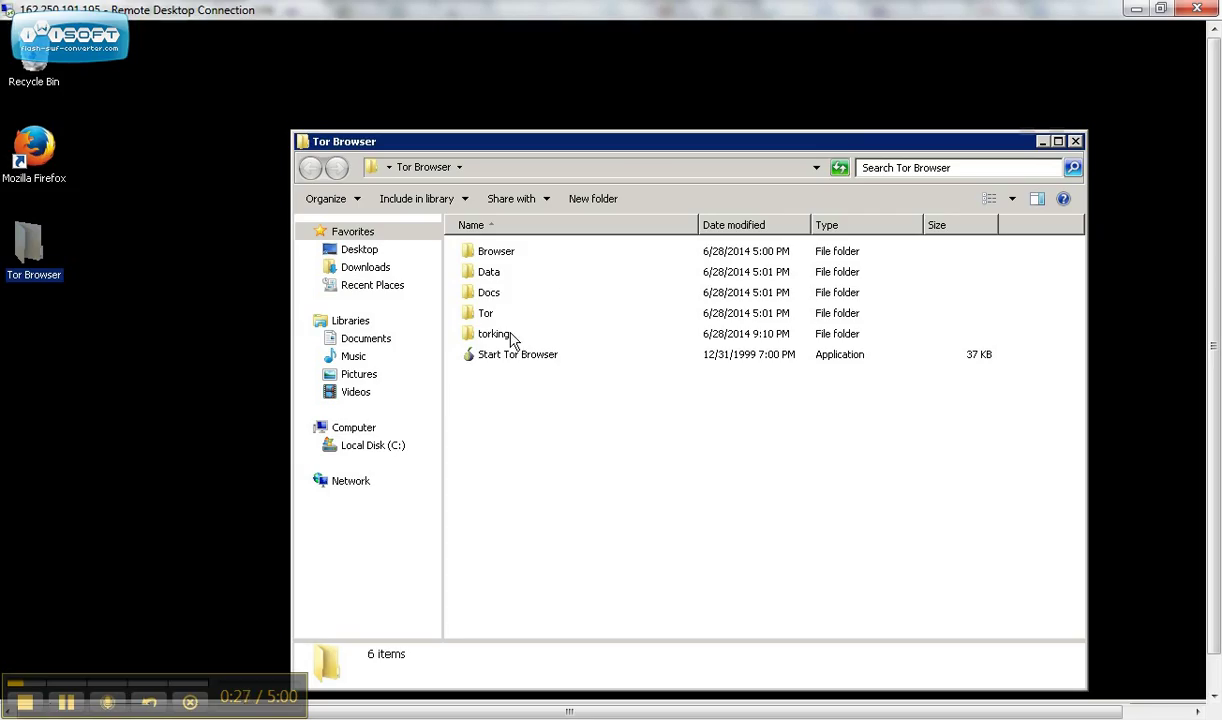
mouse_move(493, 334)
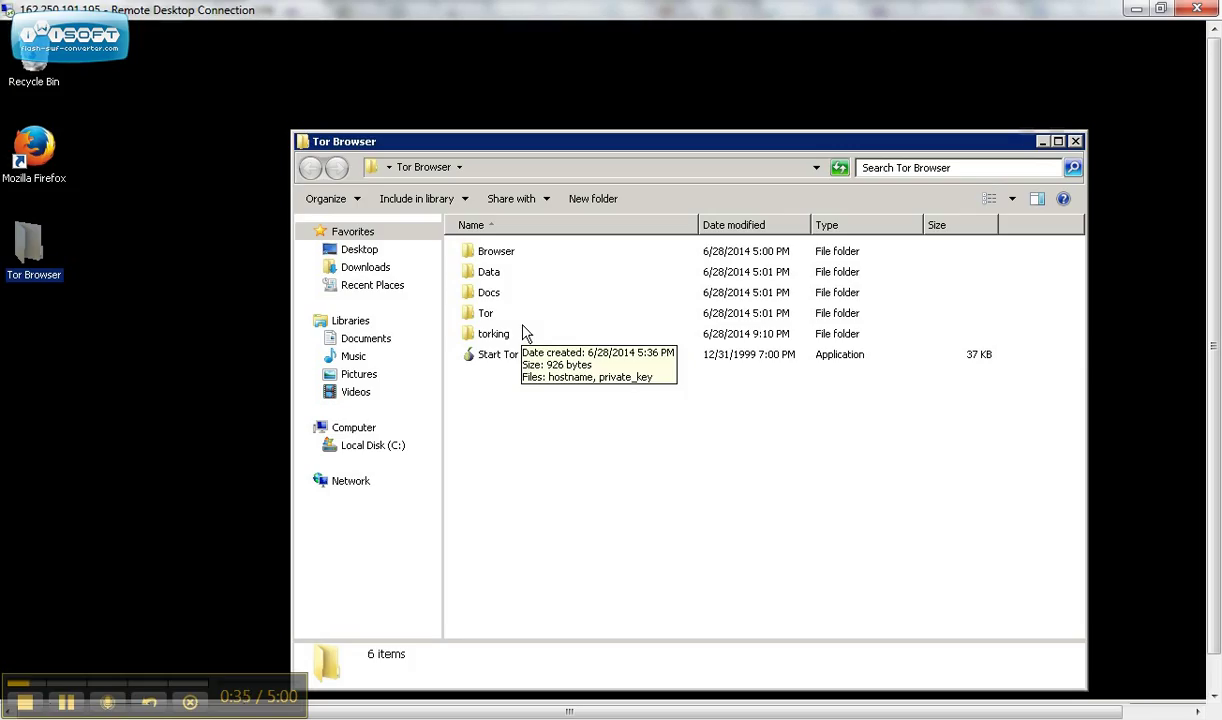
mouse_move(497, 292)
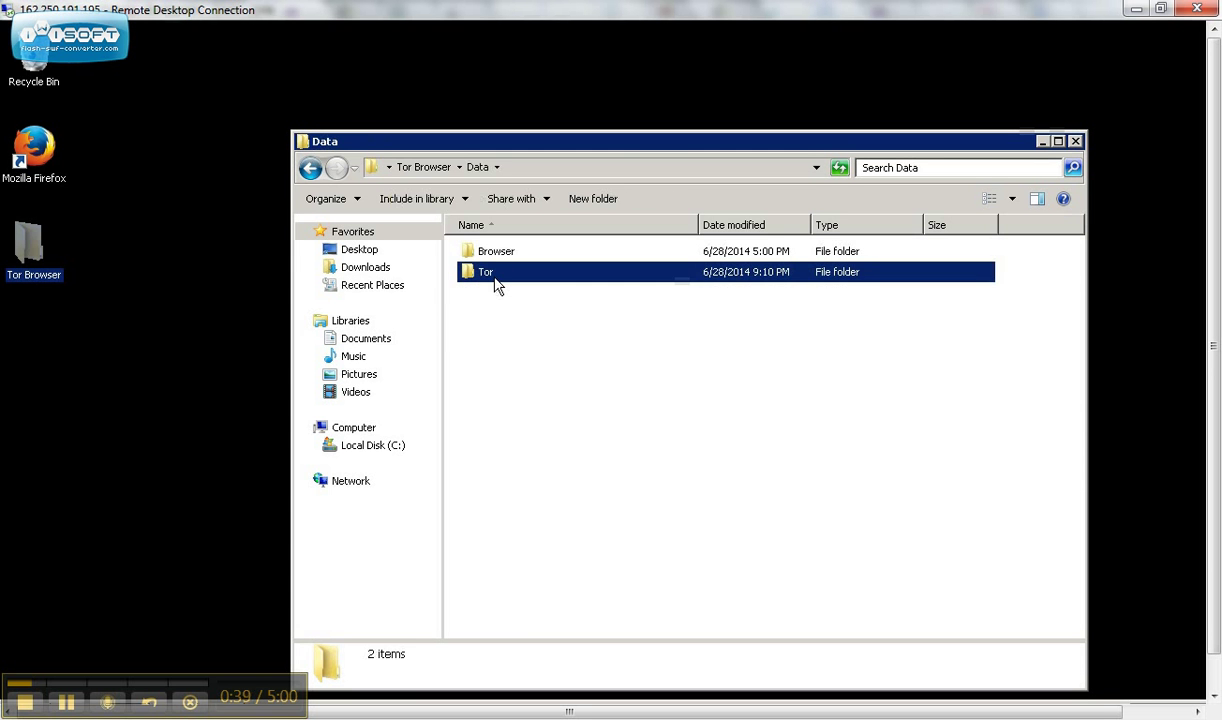
Step: Enter the Tor data folder and choose Notepad to open torrc
double_click(486, 271)
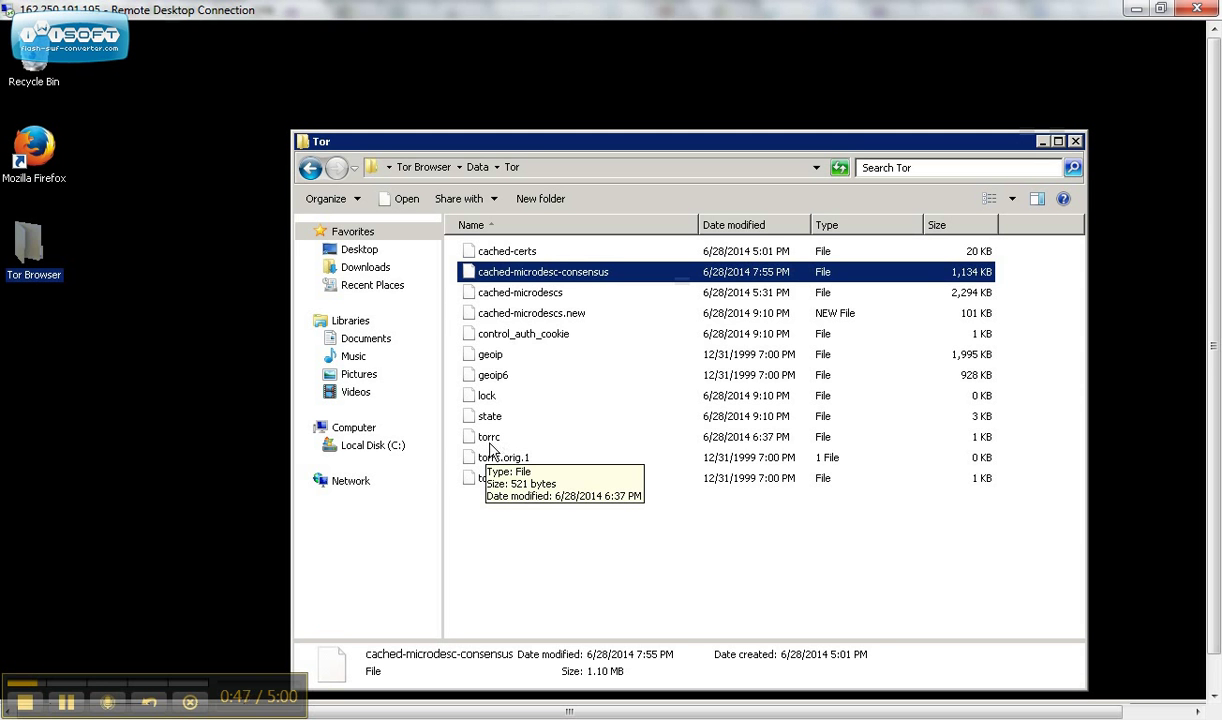
mouse_move(498, 450)
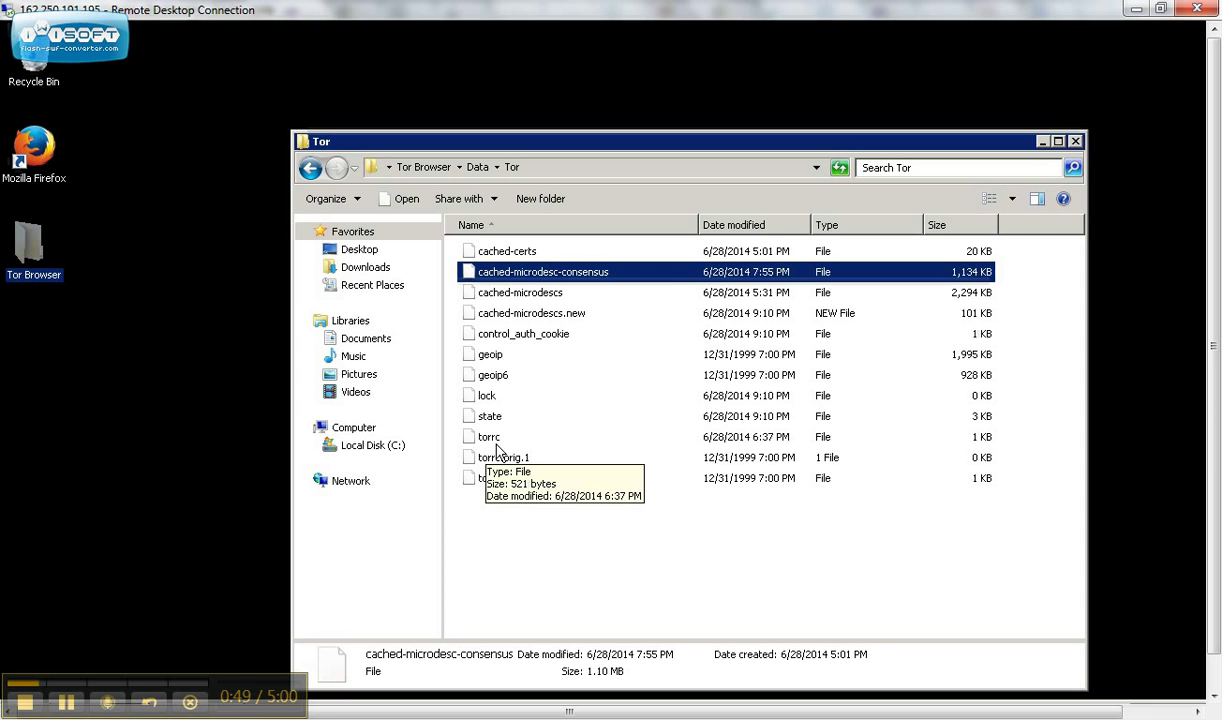
mouse_move(482, 443)
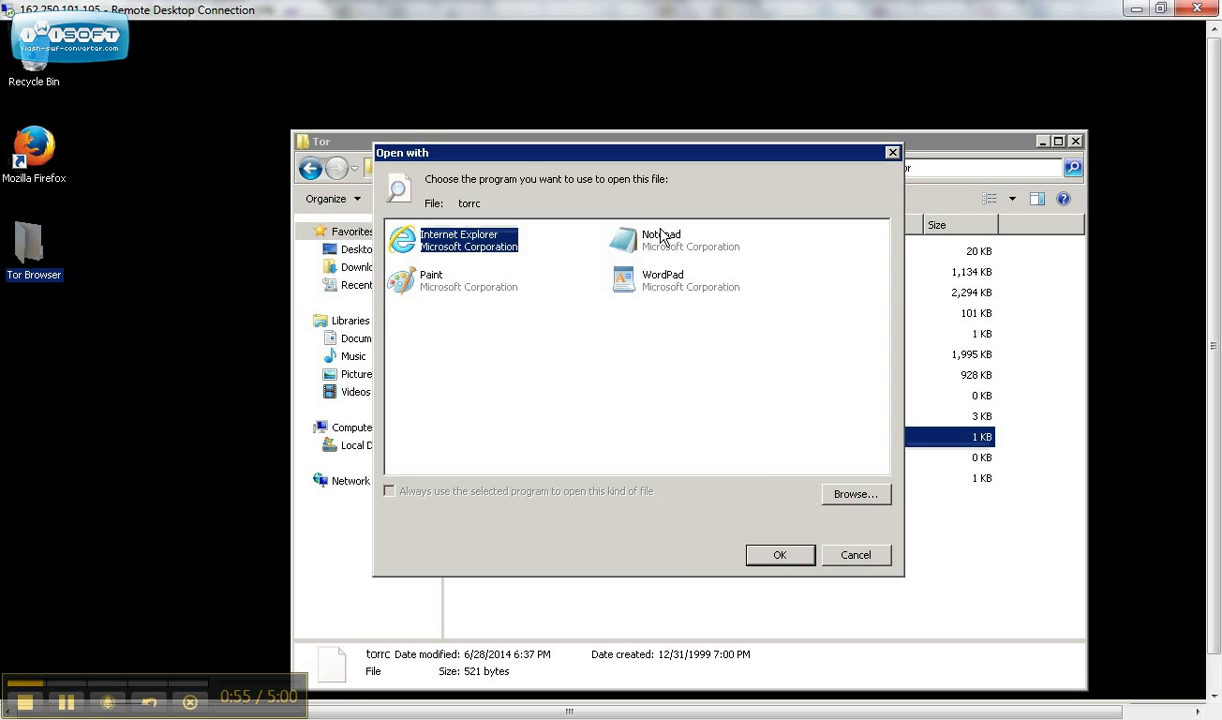
left_click(661, 240)
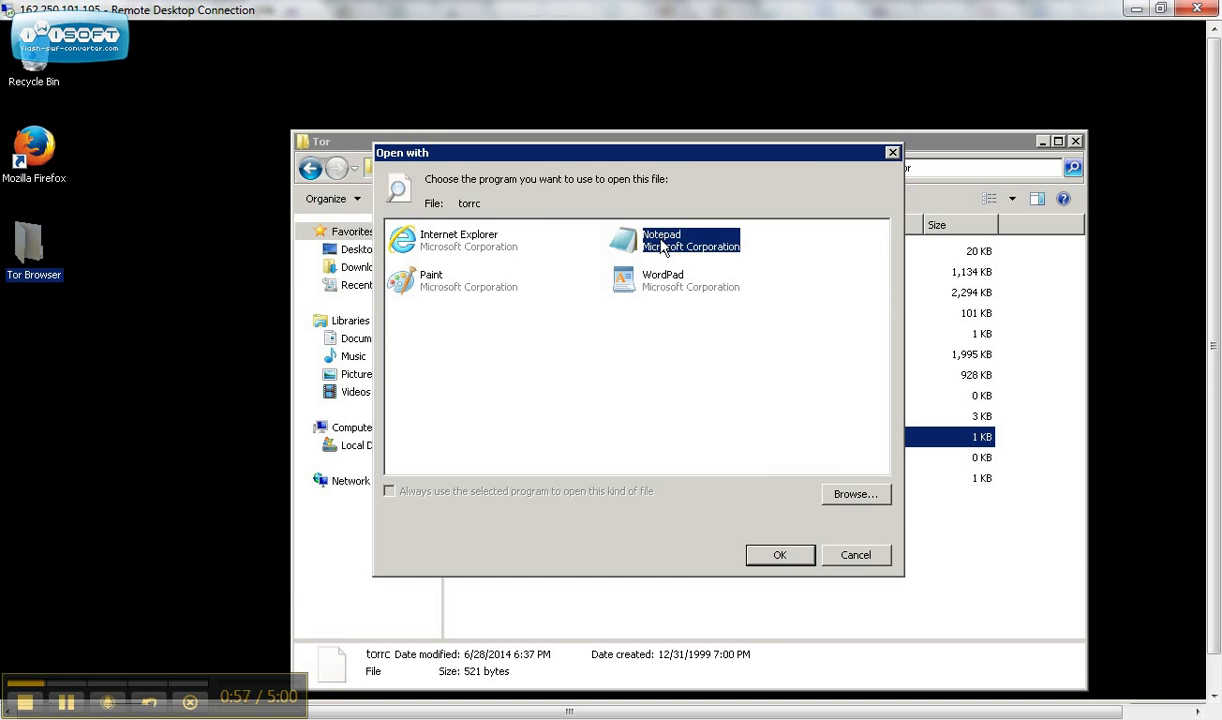
Step: Open torrc in Notepad and add HiddenServiceDir torking and HiddenServicePort 80 127.0.0.1:80
left_click(779, 555)
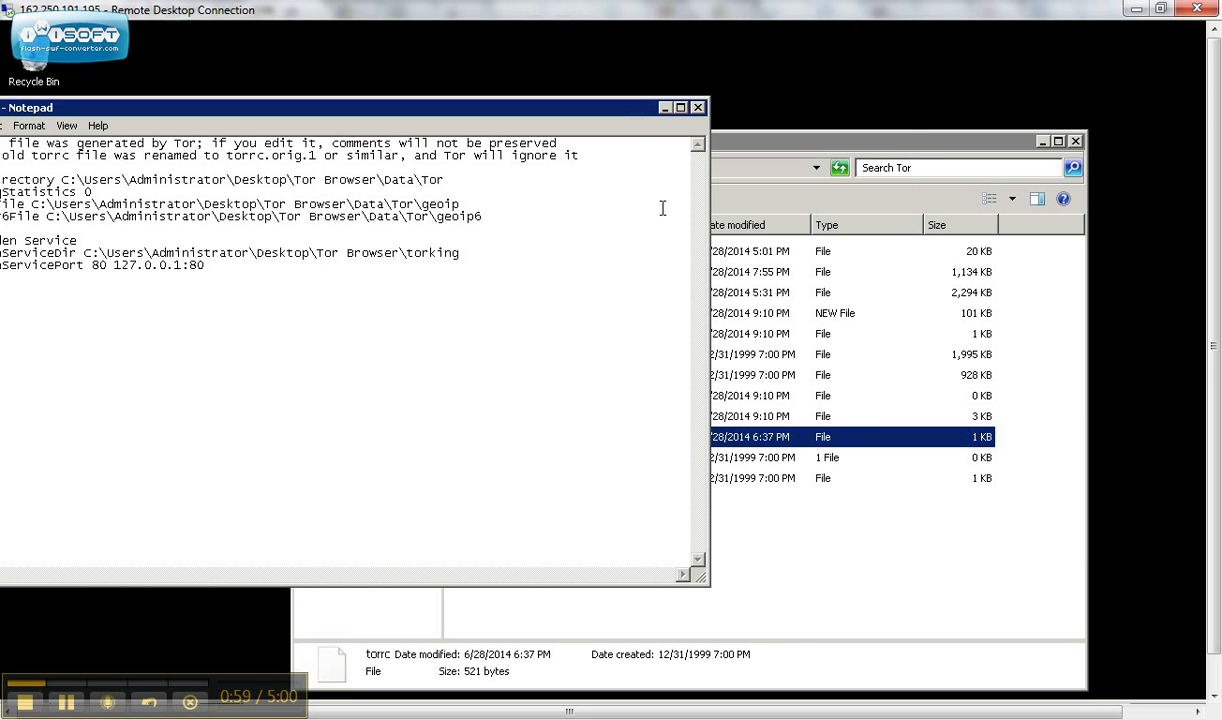
mouse_move(684, 126)
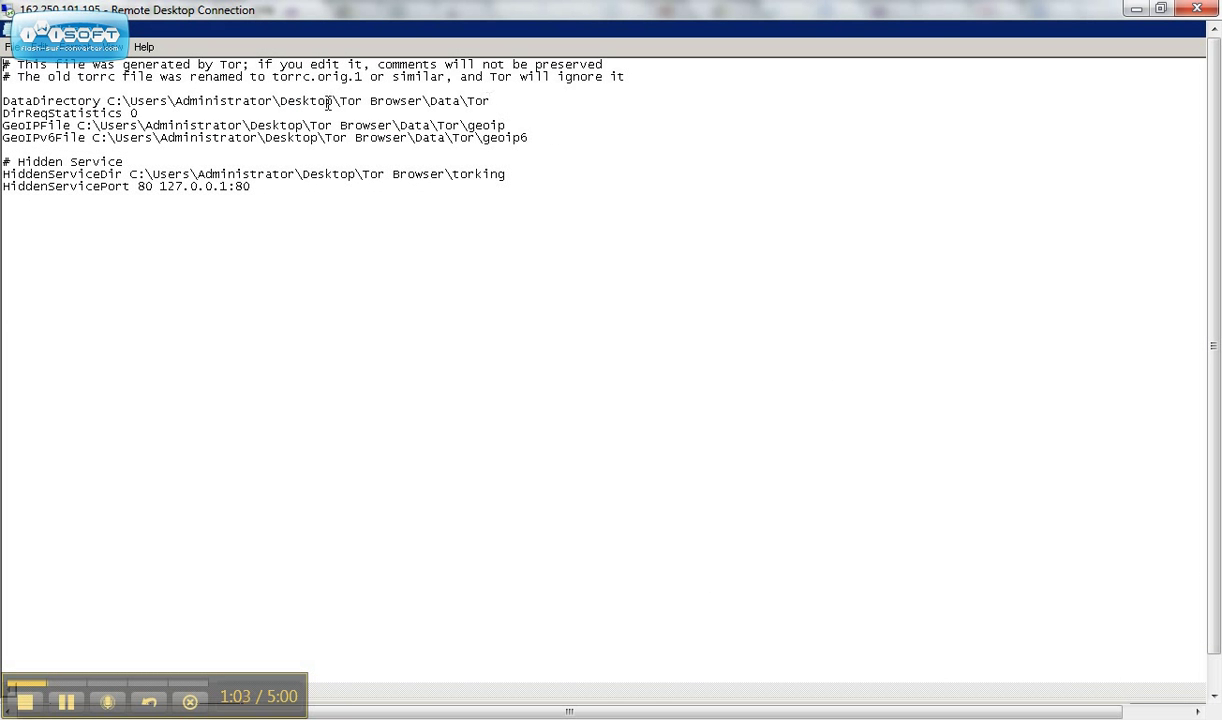
mouse_move(78, 140)
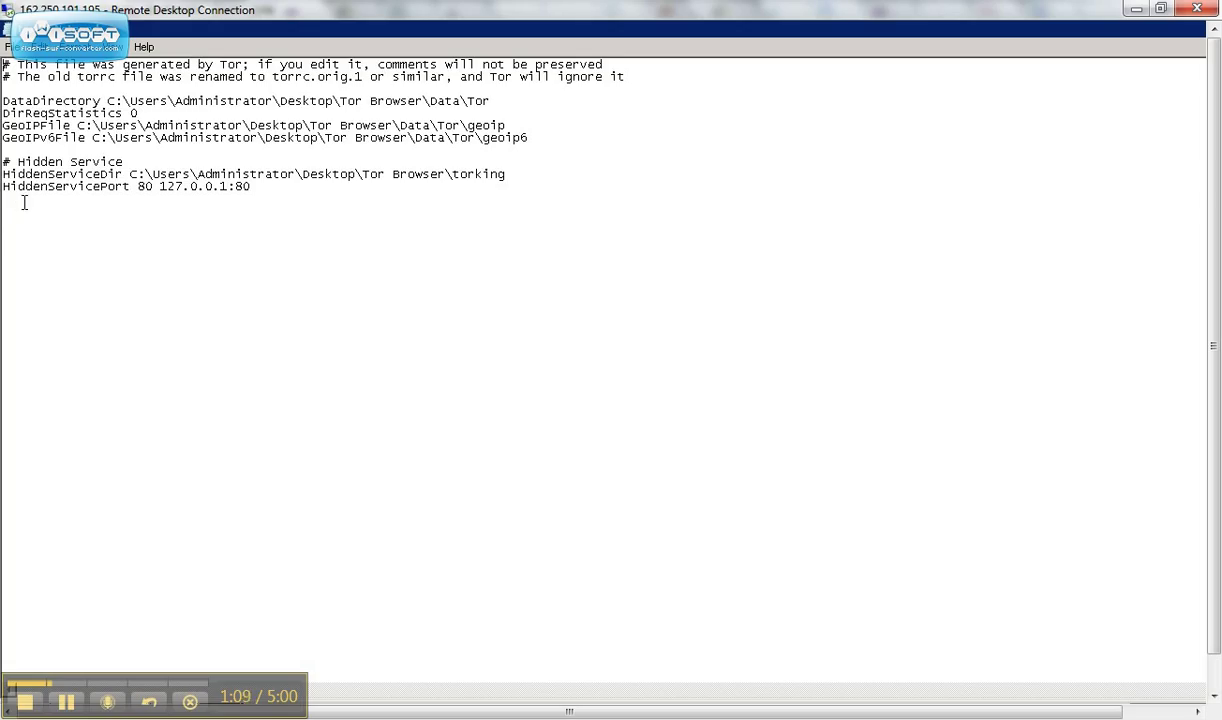
mouse_move(345, 181)
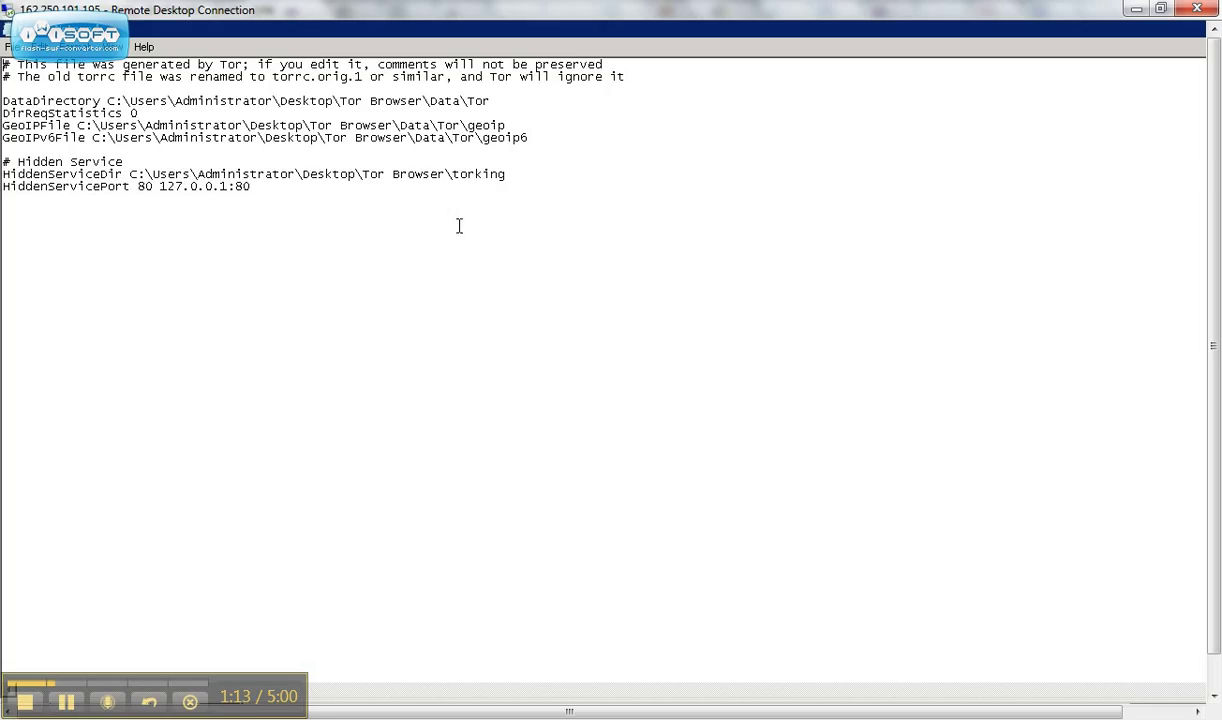
mouse_move(283, 174)
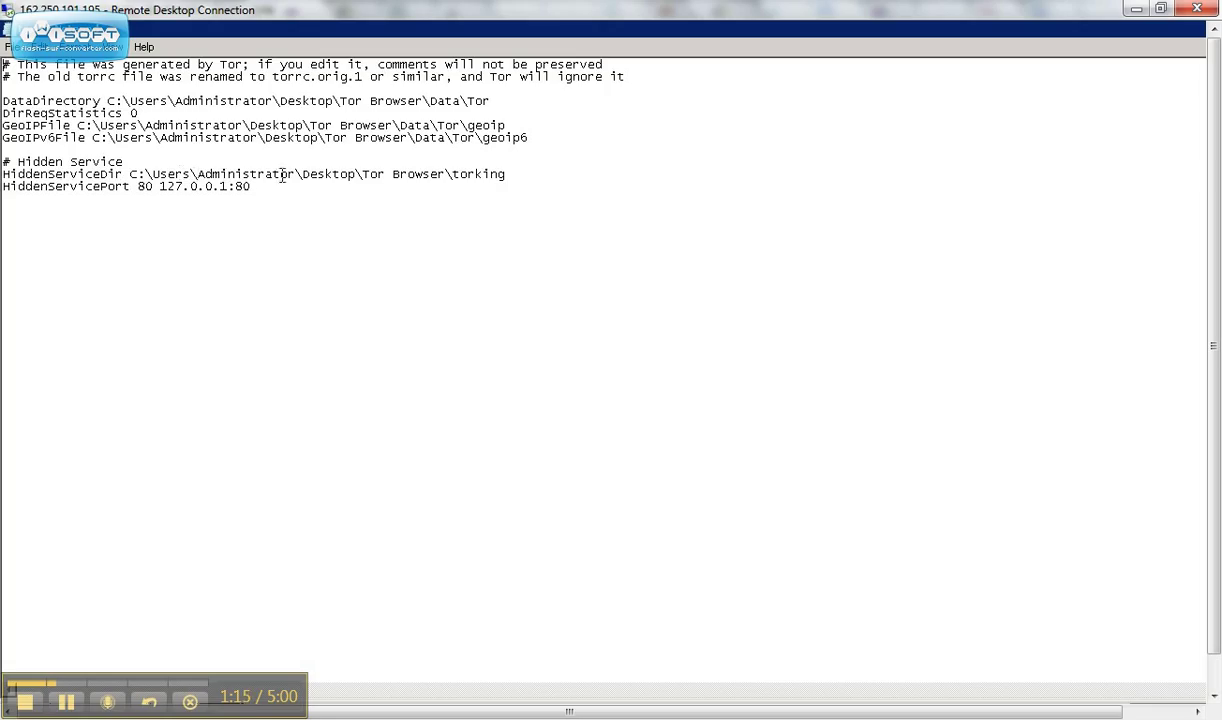
mouse_move(470, 191)
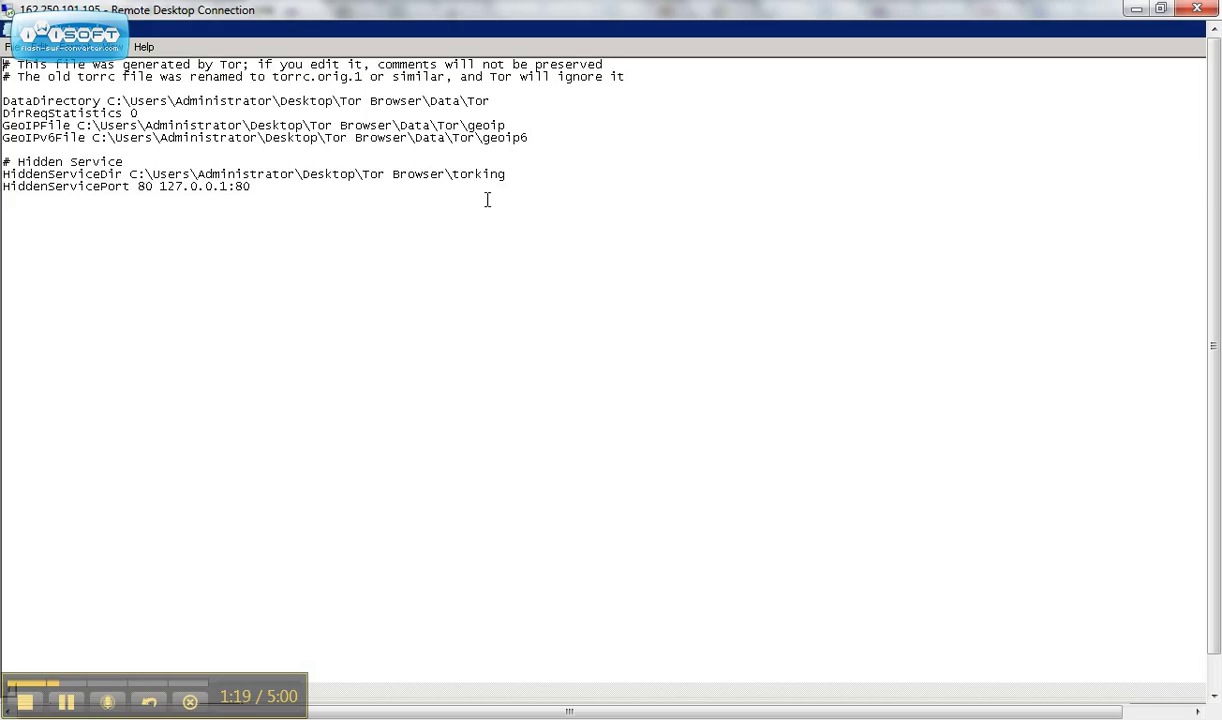
mouse_move(64, 221)
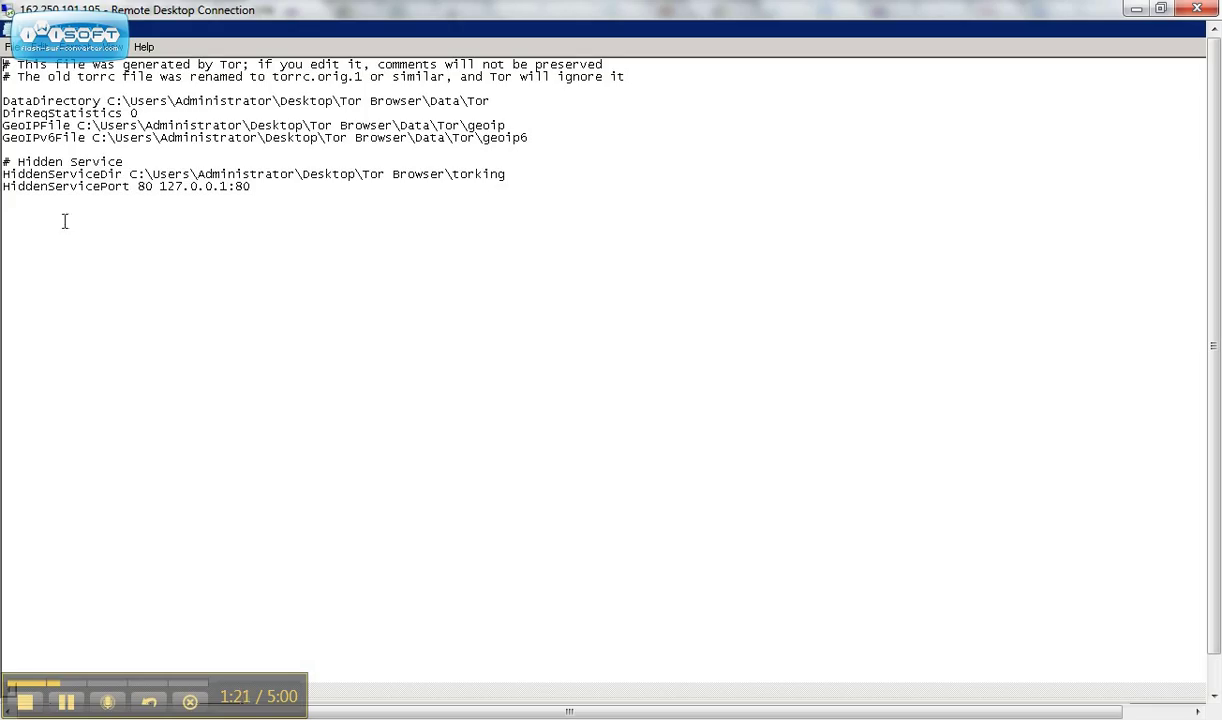
mouse_move(222, 207)
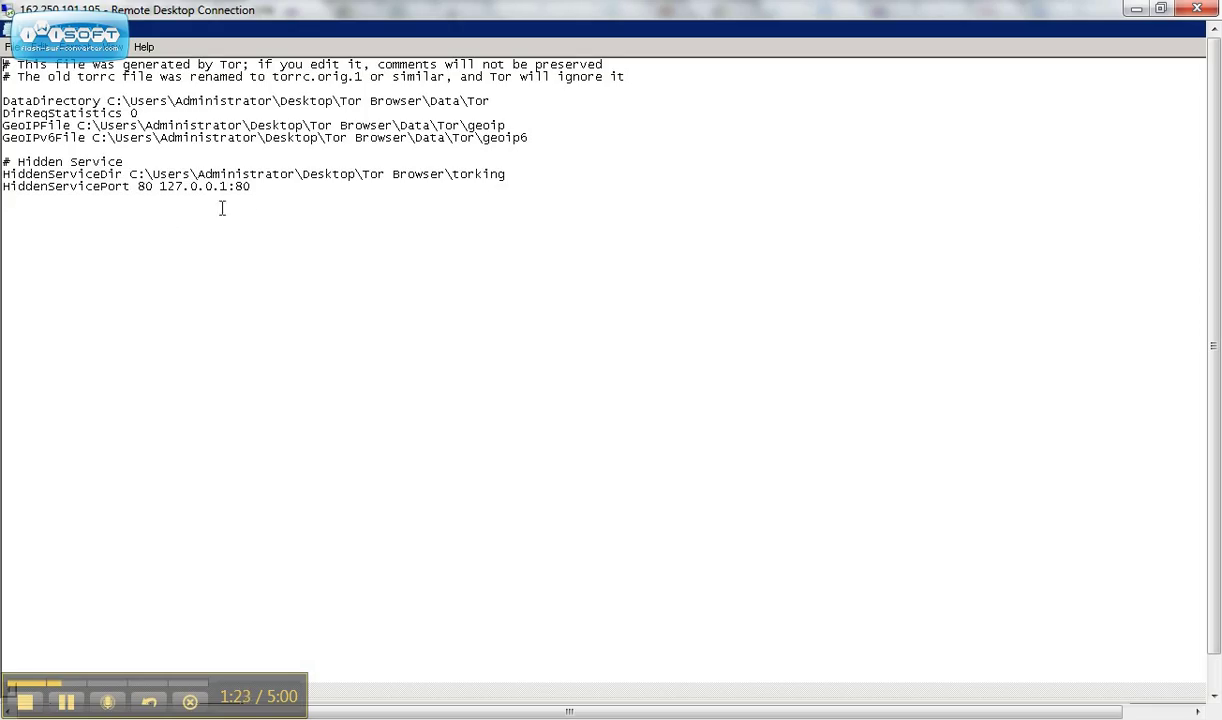
mouse_move(263, 199)
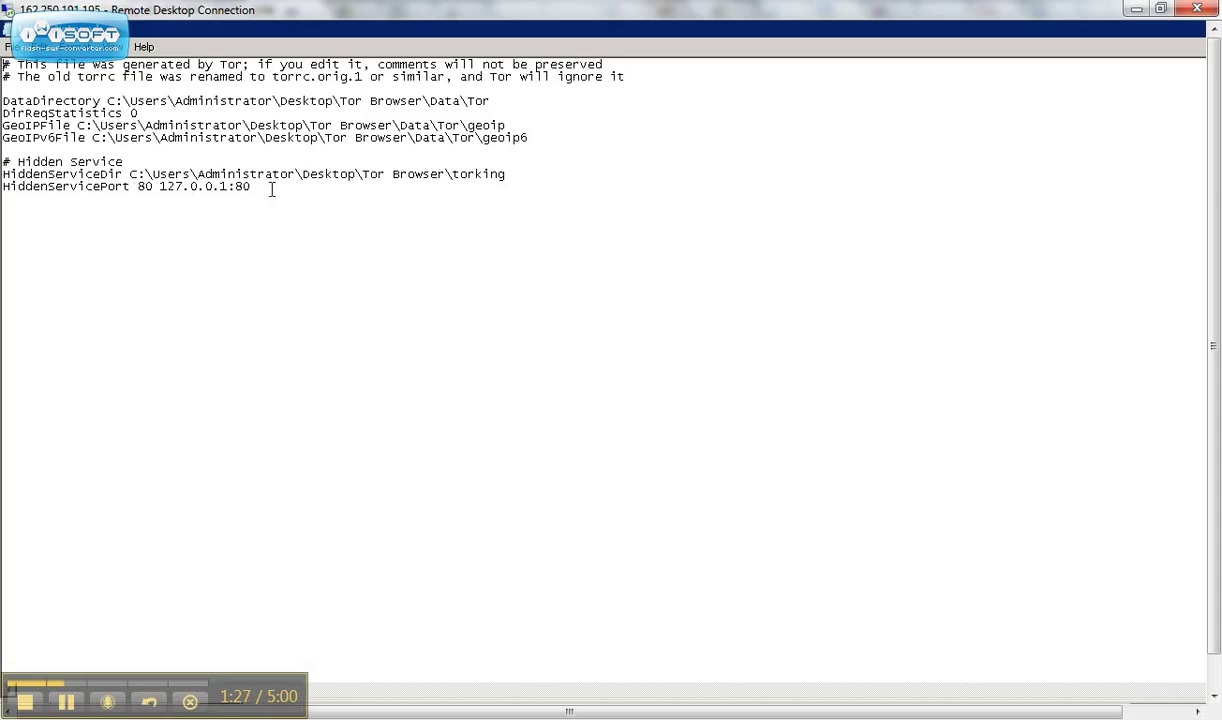
mouse_move(245, 258)
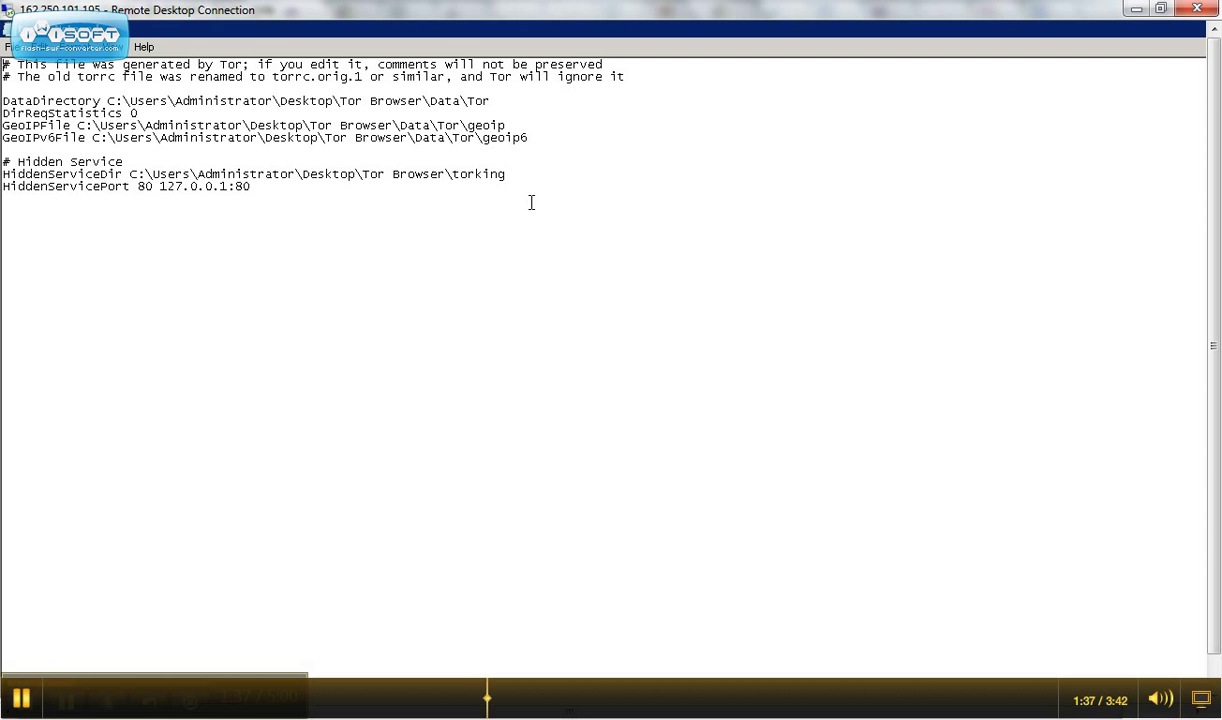
mouse_move(510, 245)
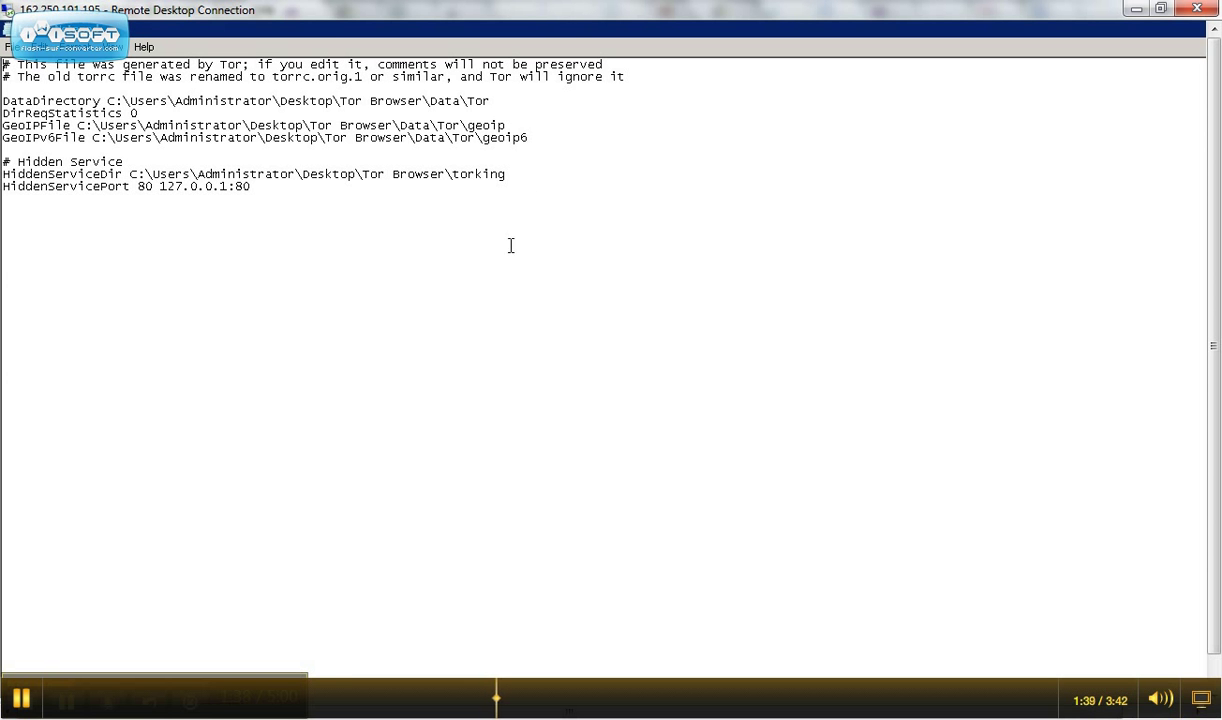
mouse_move(519, 234)
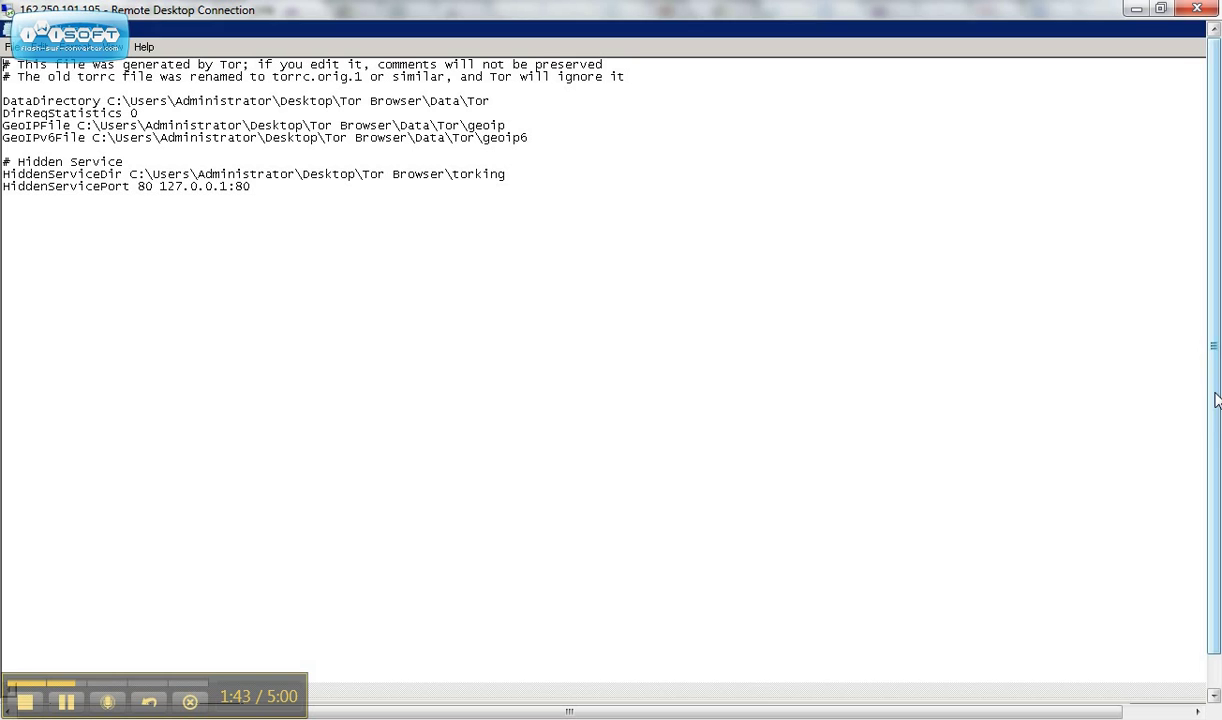
scroll("down", 3)
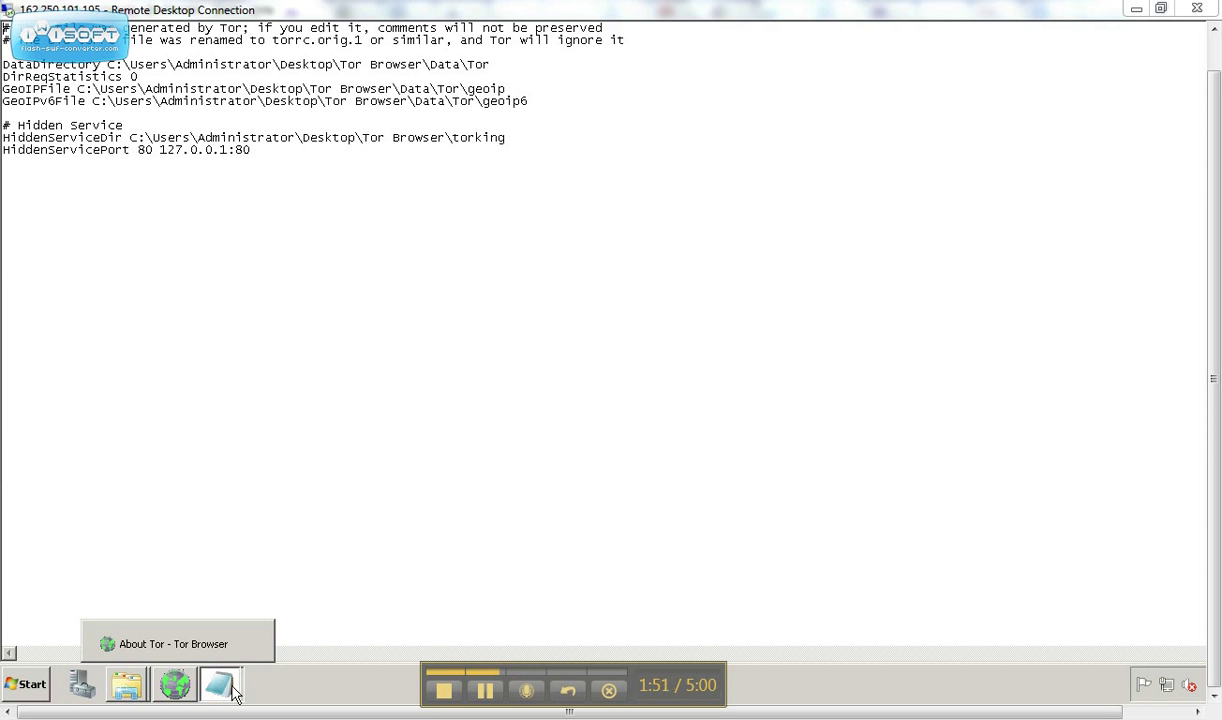
Step: Close all open Notepad windows, torrc and hostname, from the taskbar
left_click(220, 684)
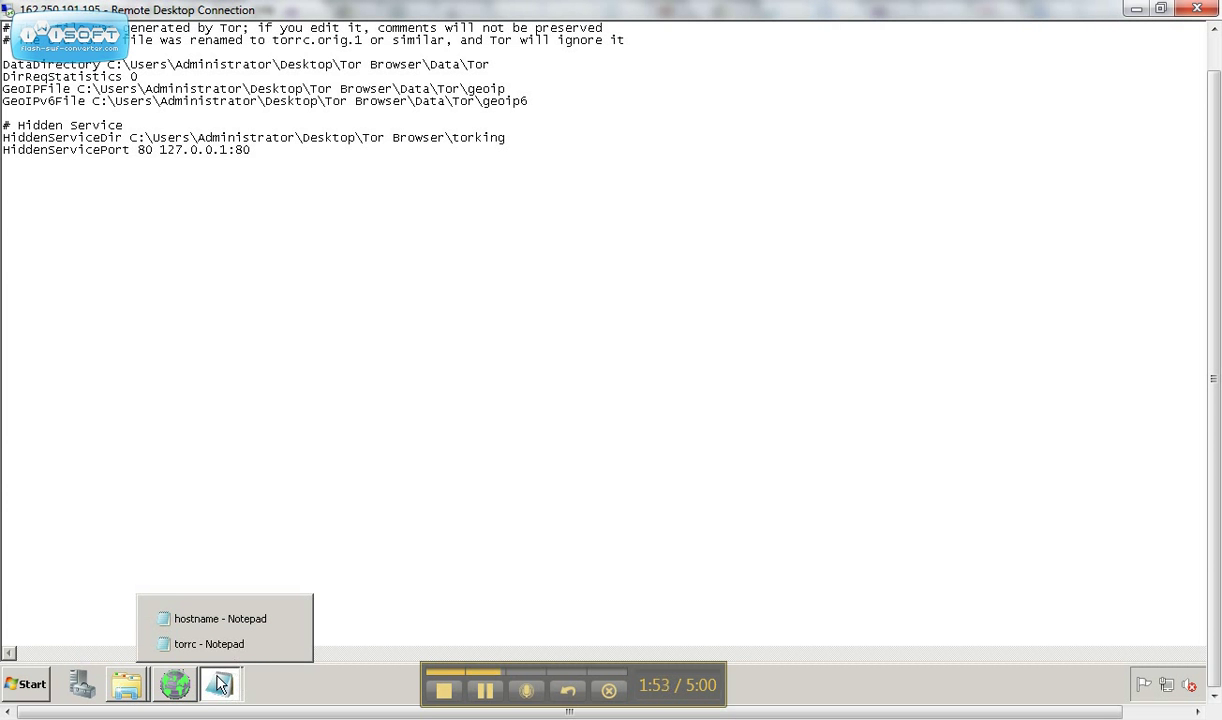
right_click(220, 684)
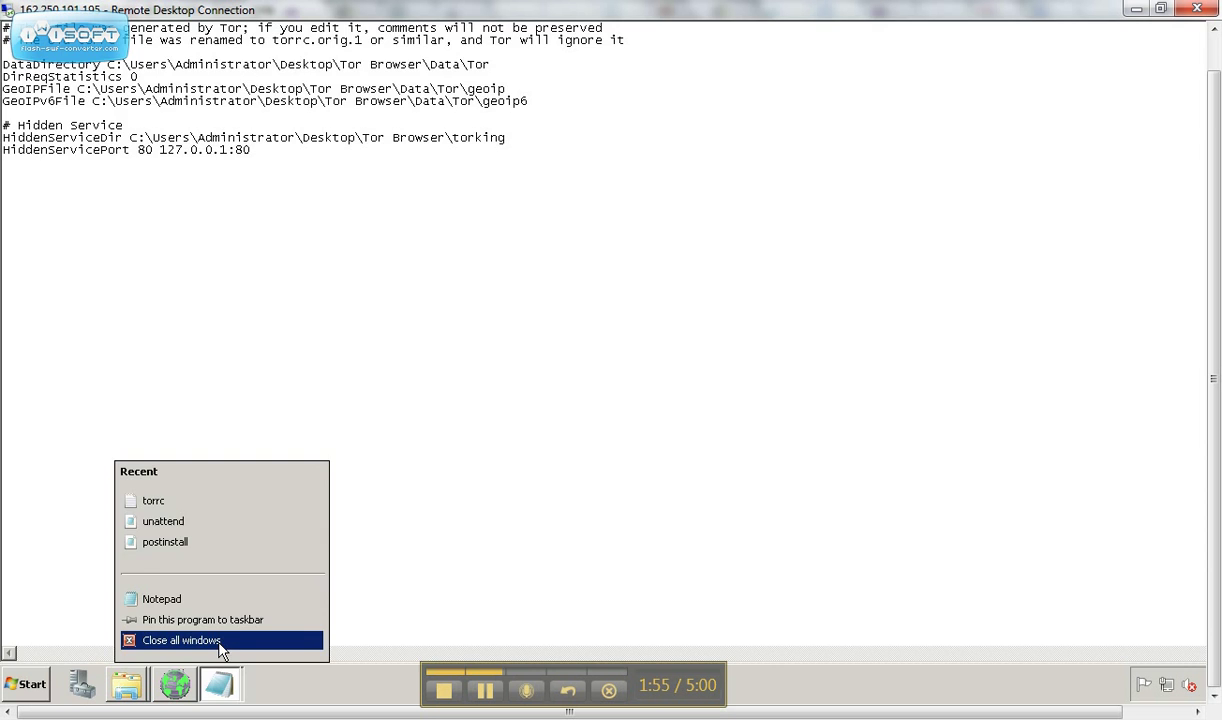
left_click(181, 640)
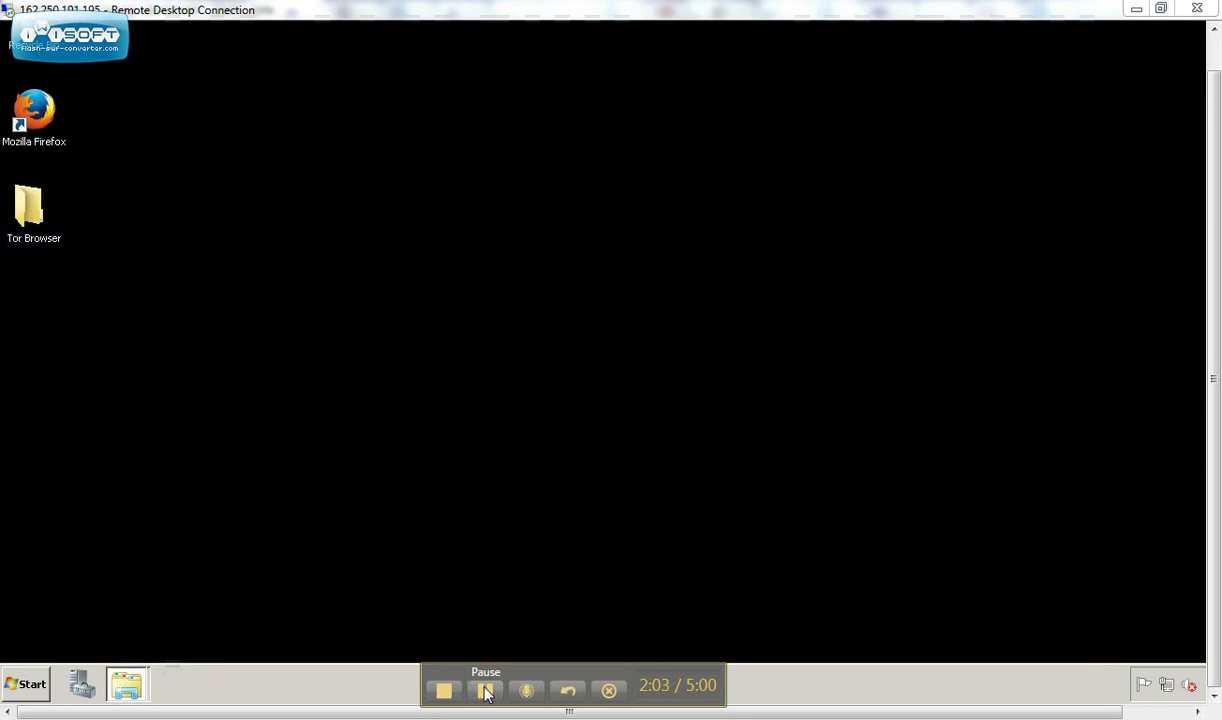
Step: Launch Start Tor Browser from the desktop Tor Browser folder
double_click(34, 205)
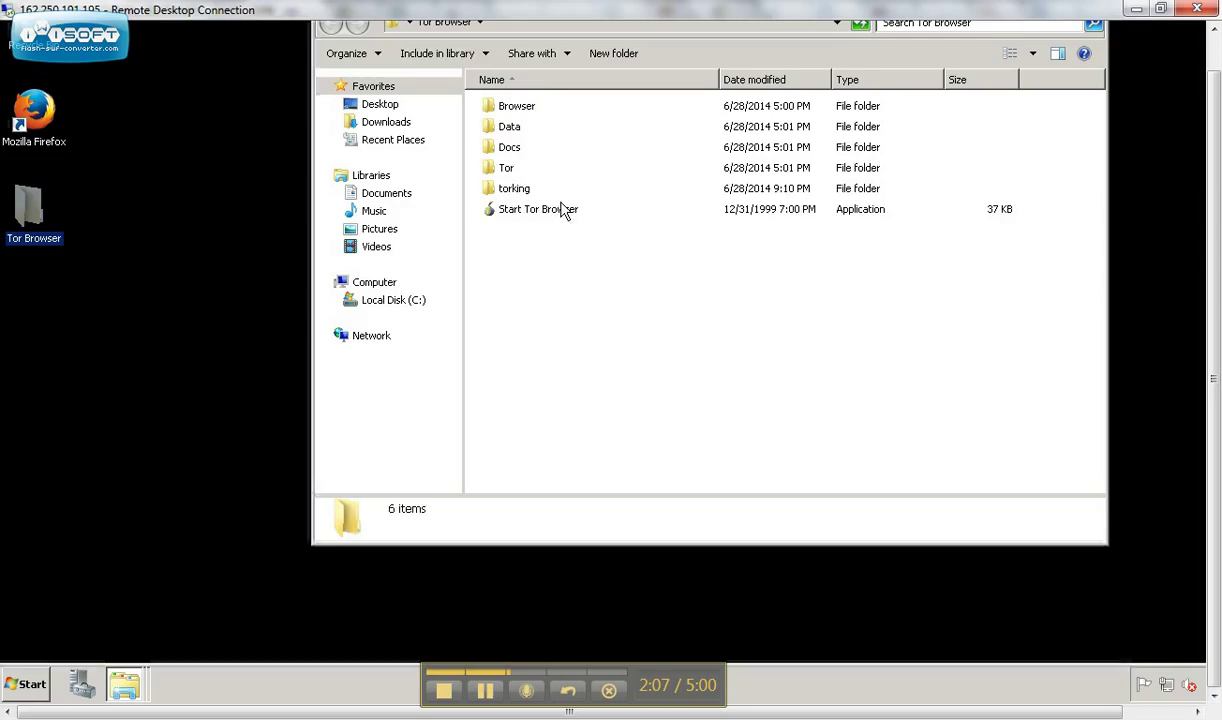
left_click(537, 209)
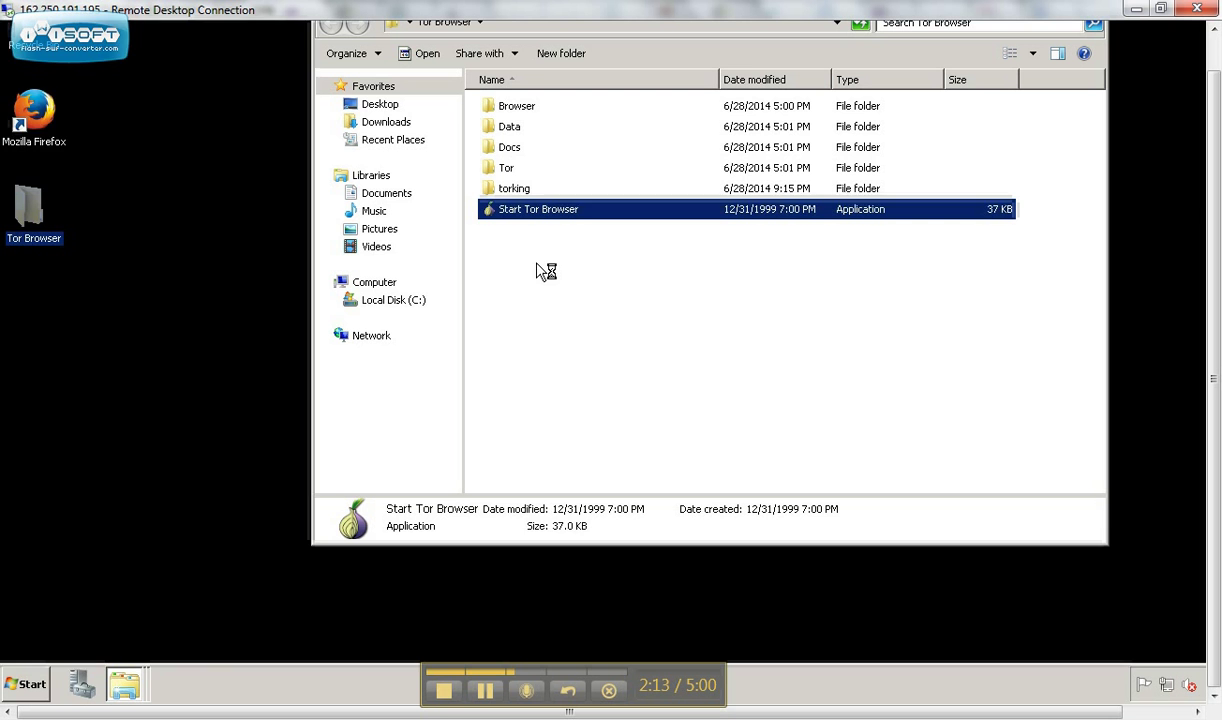
double_click(538, 209)
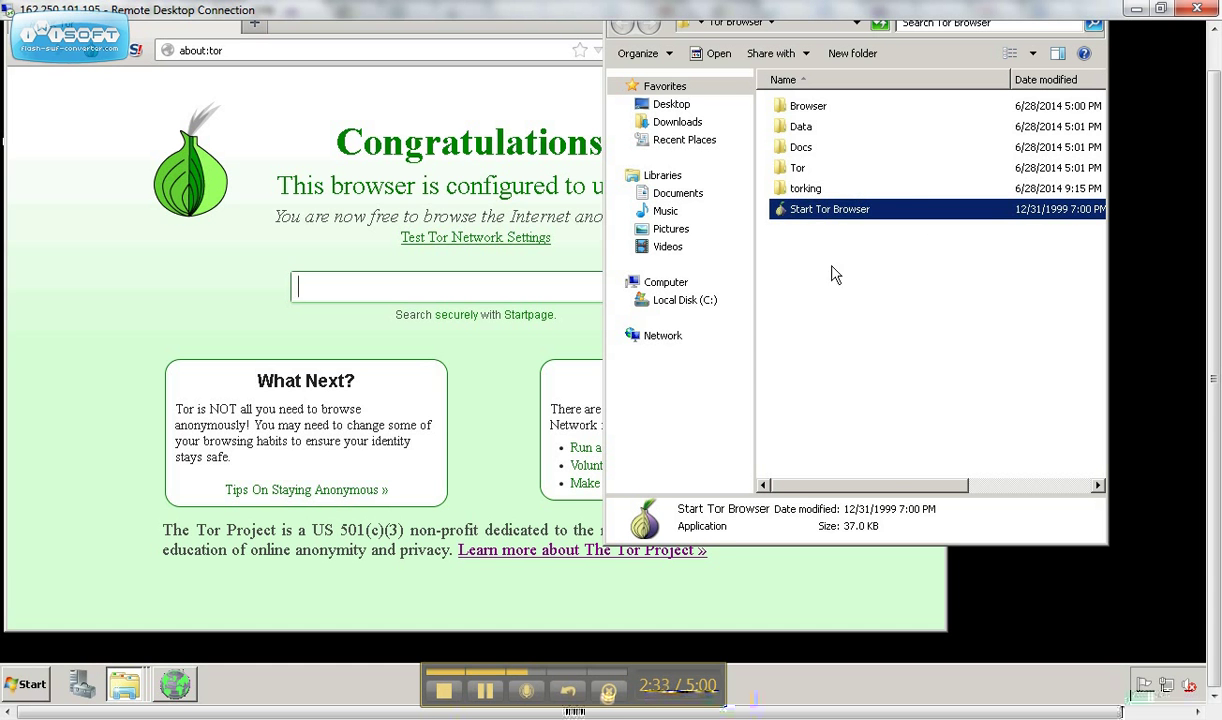
Step: Open the torking folder's hostname file in Notepad to view the .onion address
double_click(806, 188)
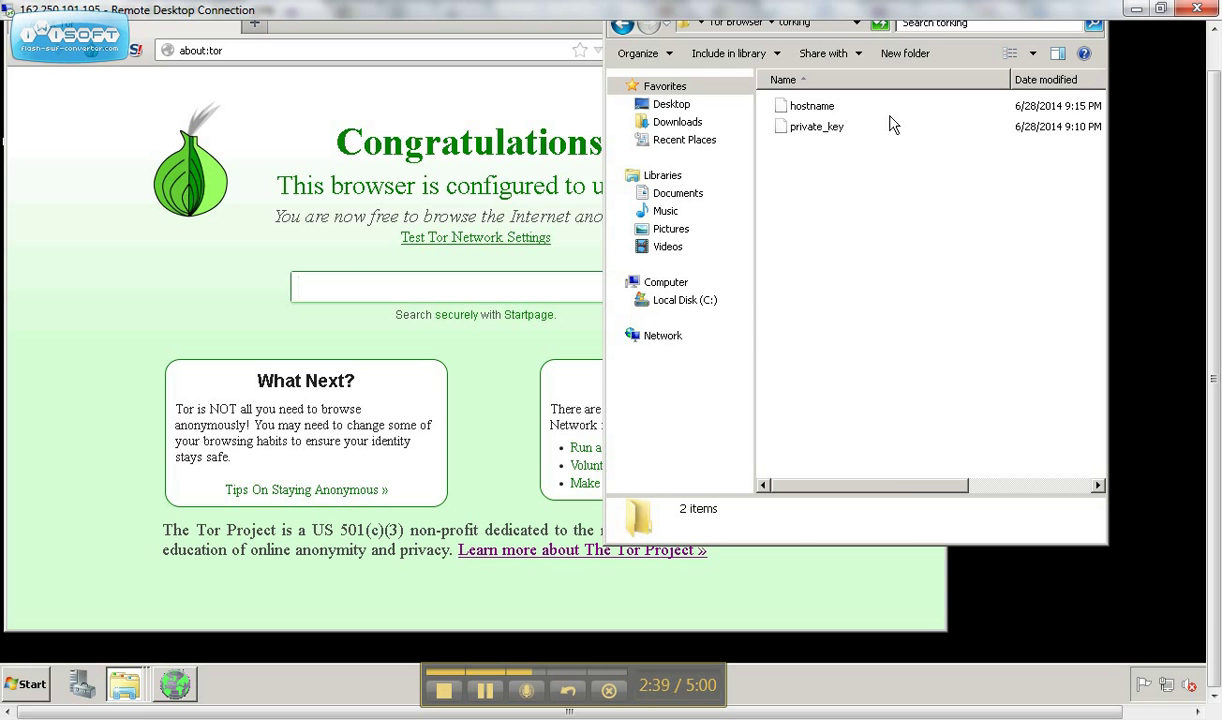
left_click(811, 105)
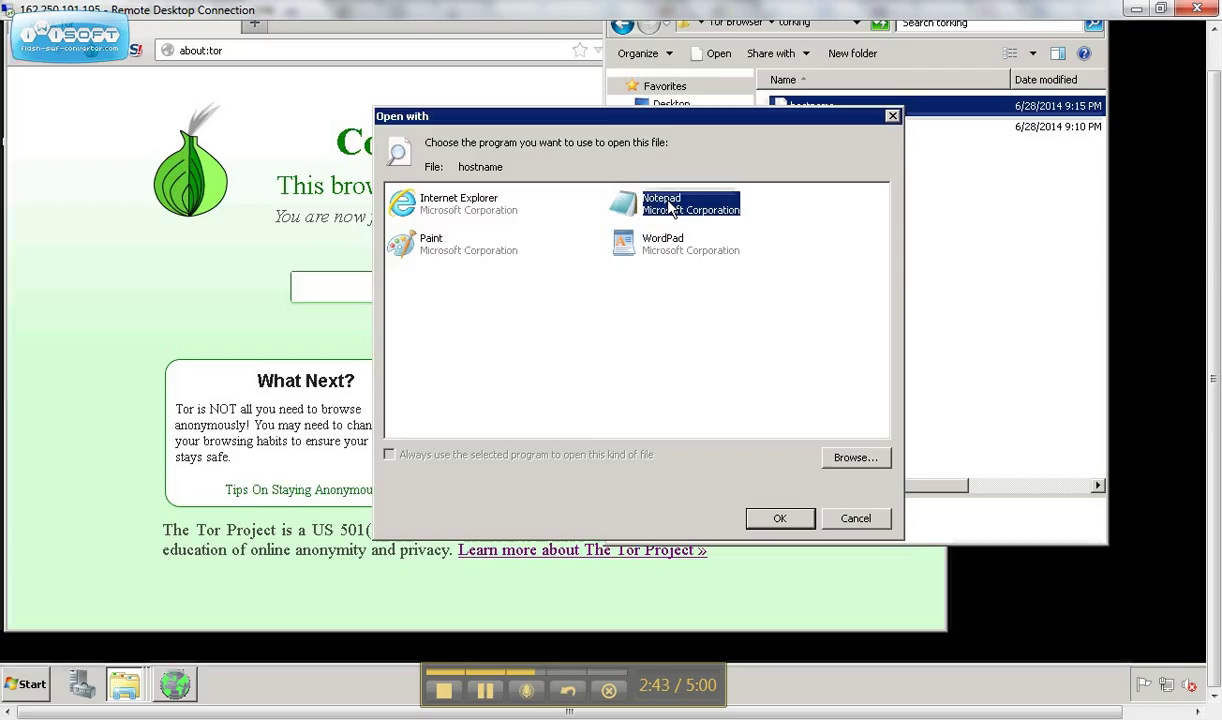
left_click(780, 518)
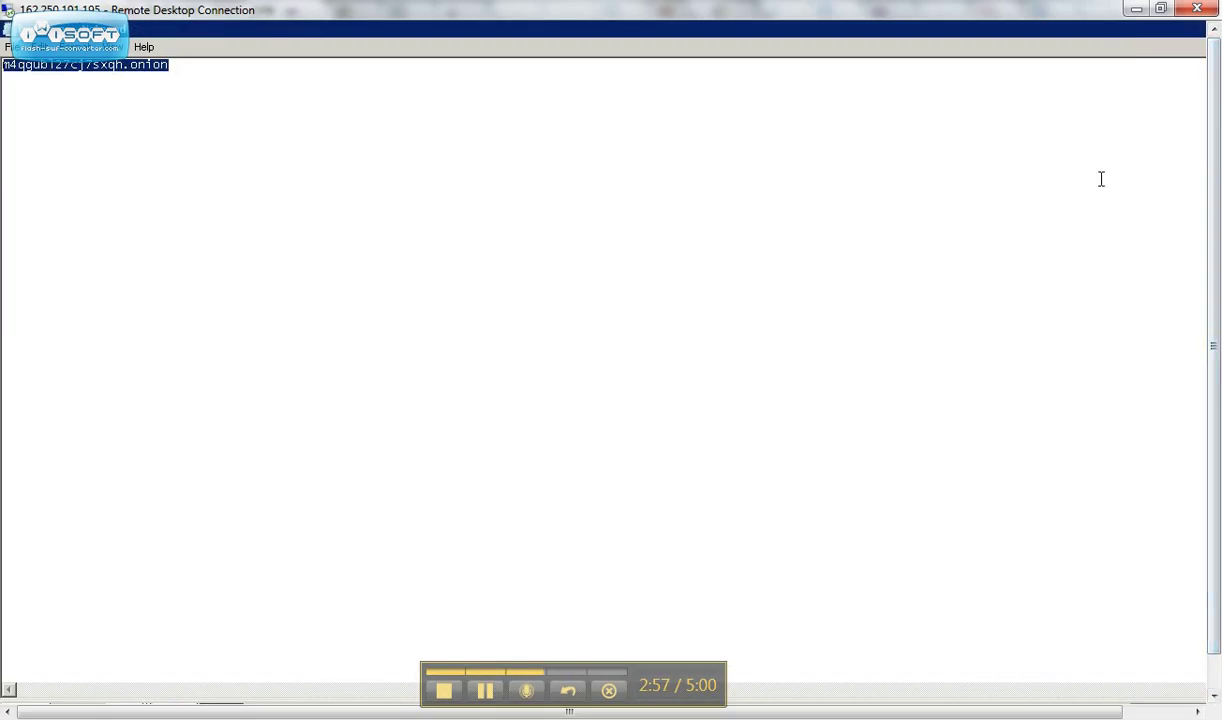
mouse_move(1137, 33)
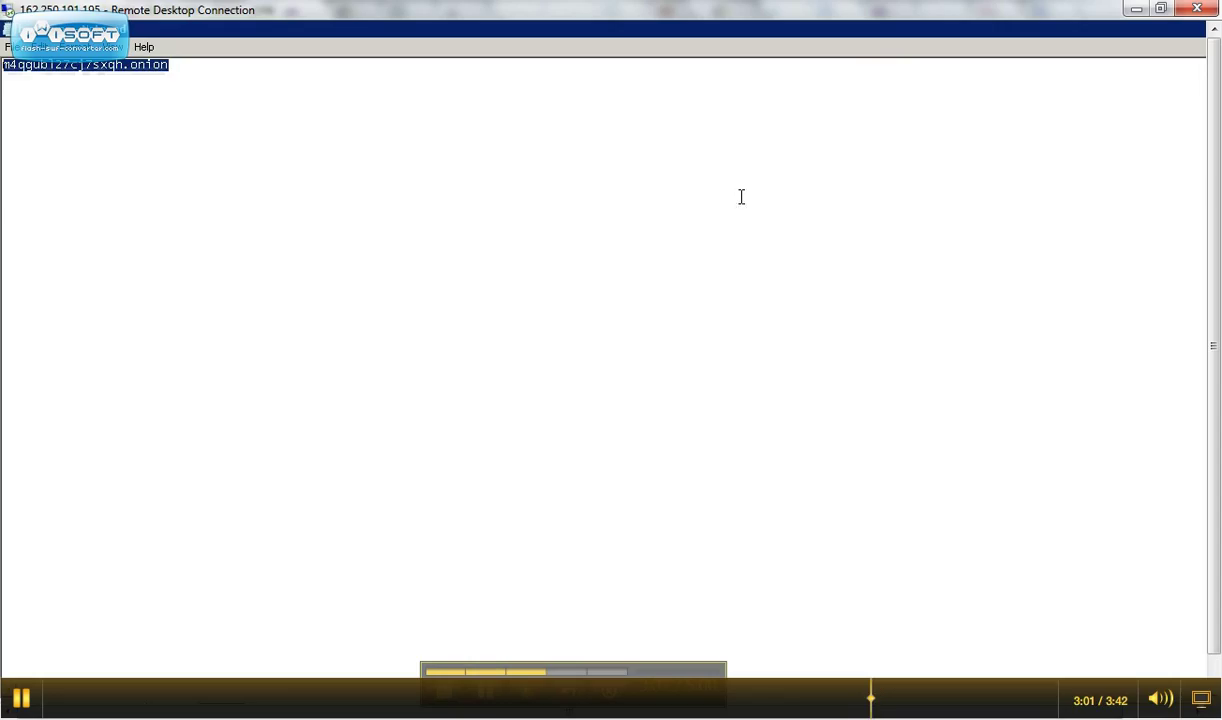
mouse_move(155, 96)
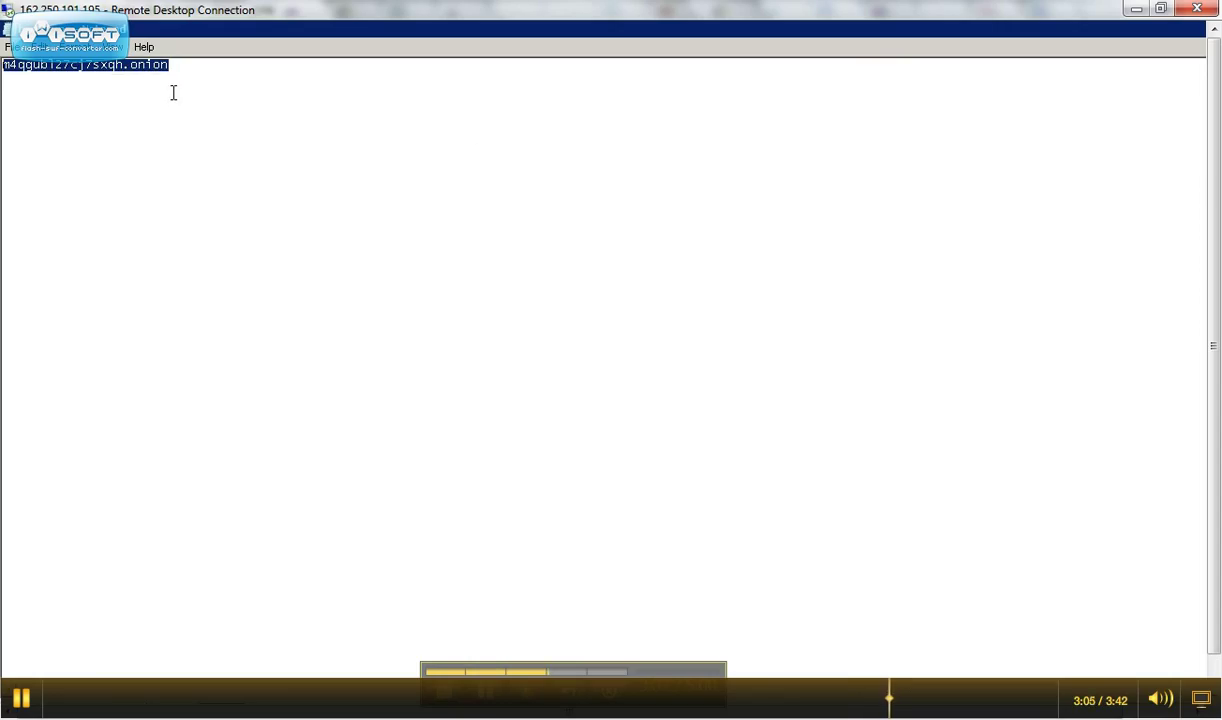
mouse_move(410, 165)
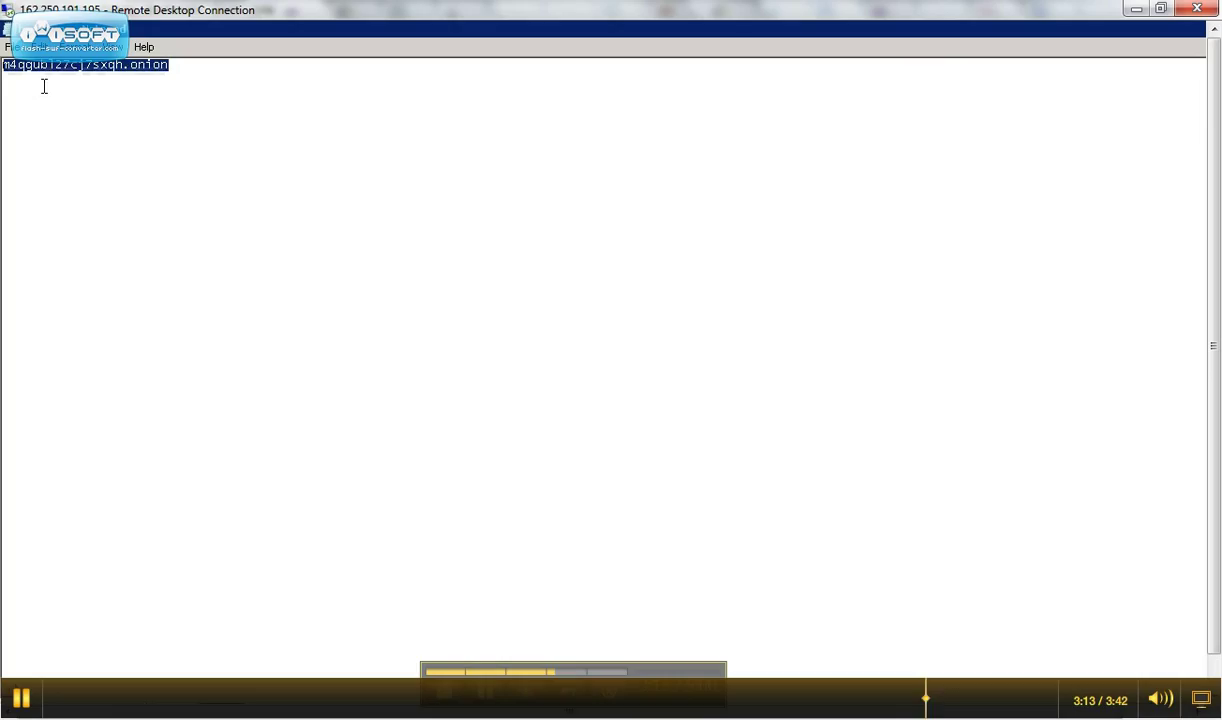
mouse_move(210, 90)
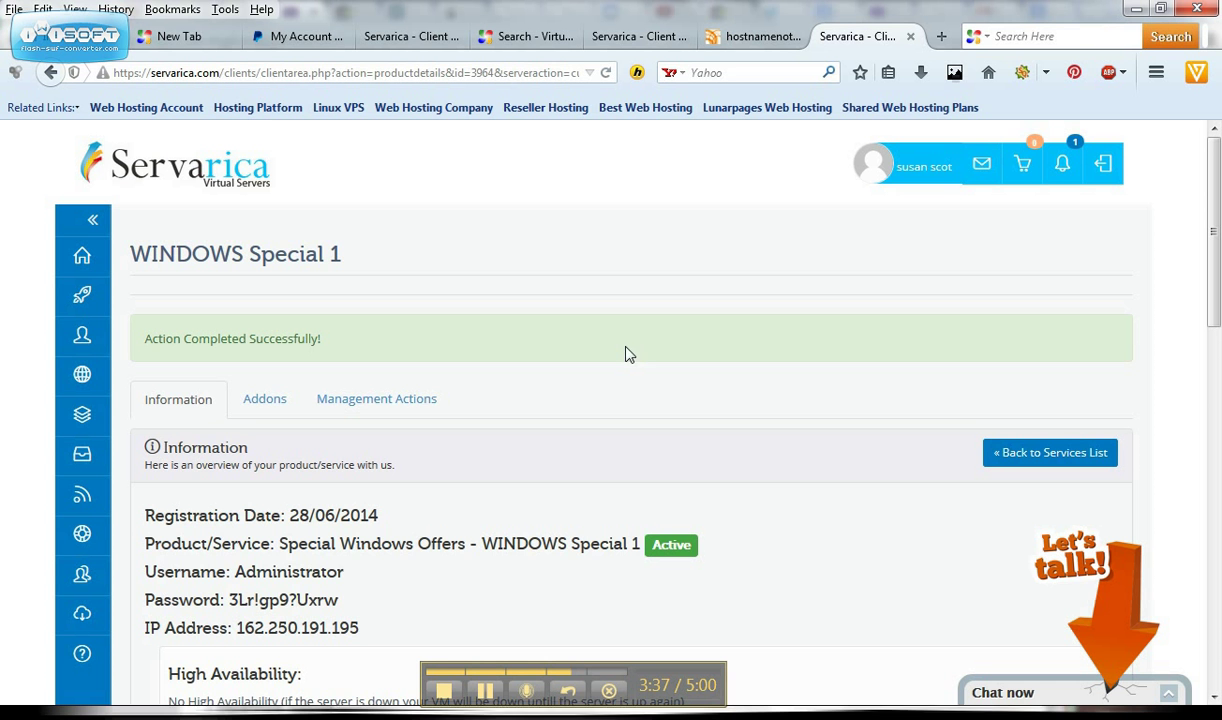
mouse_move(620, 262)
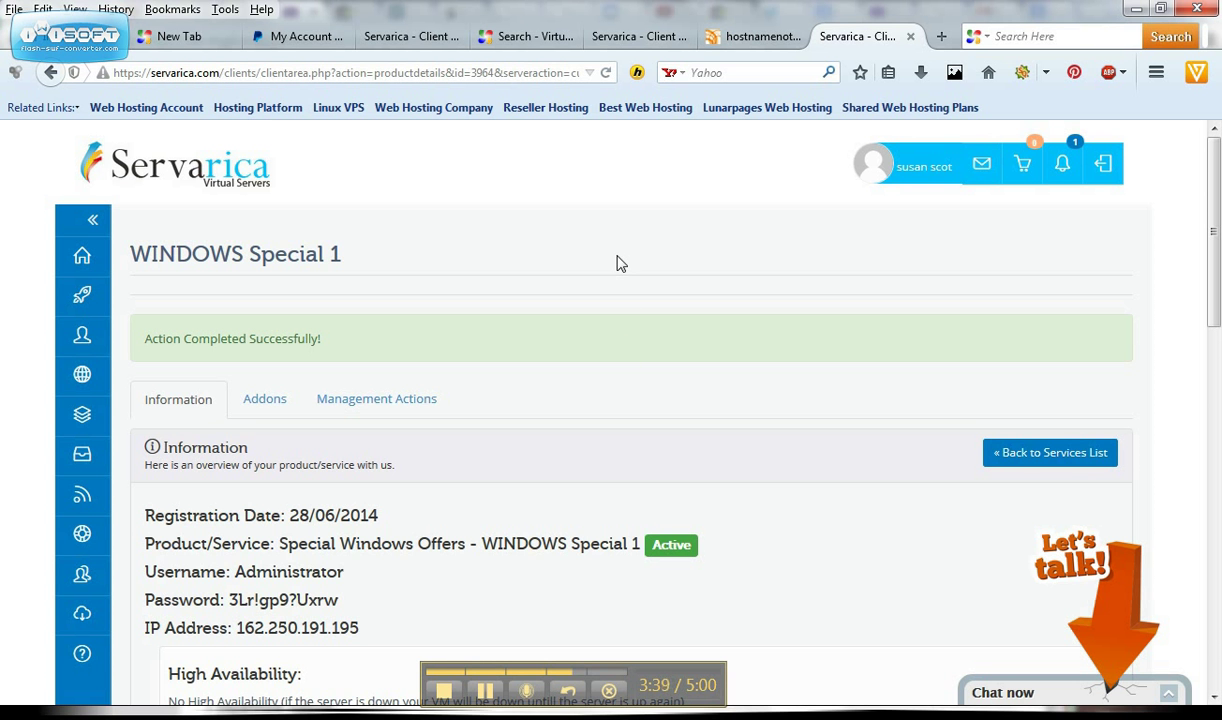